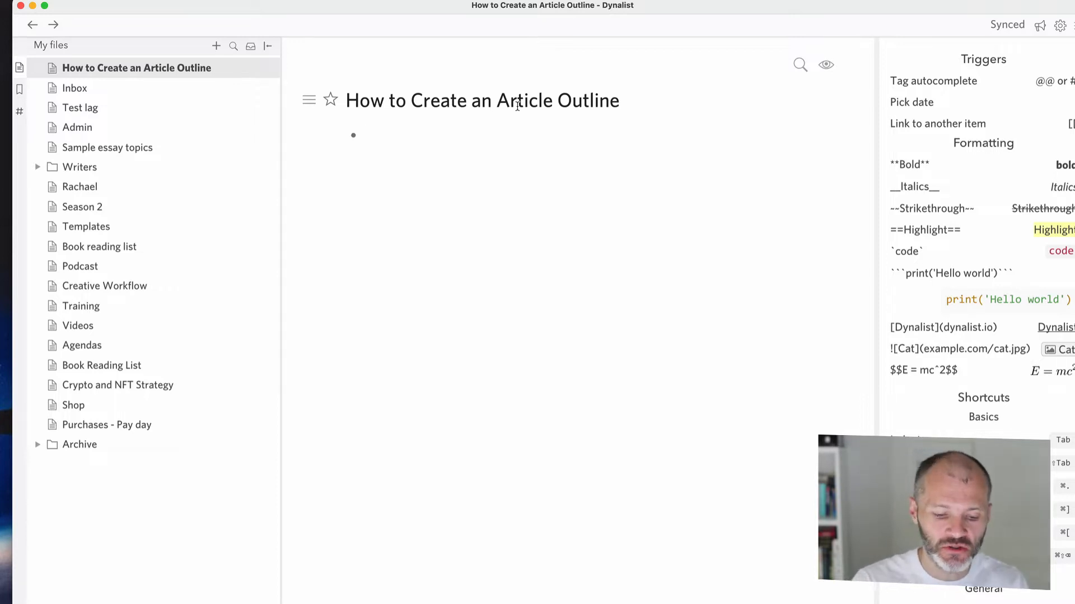
Add Dynalist and Workflowy bullets, complete Workflowy, and set checked items to hide
text(Dynalist)
text(Workfl)
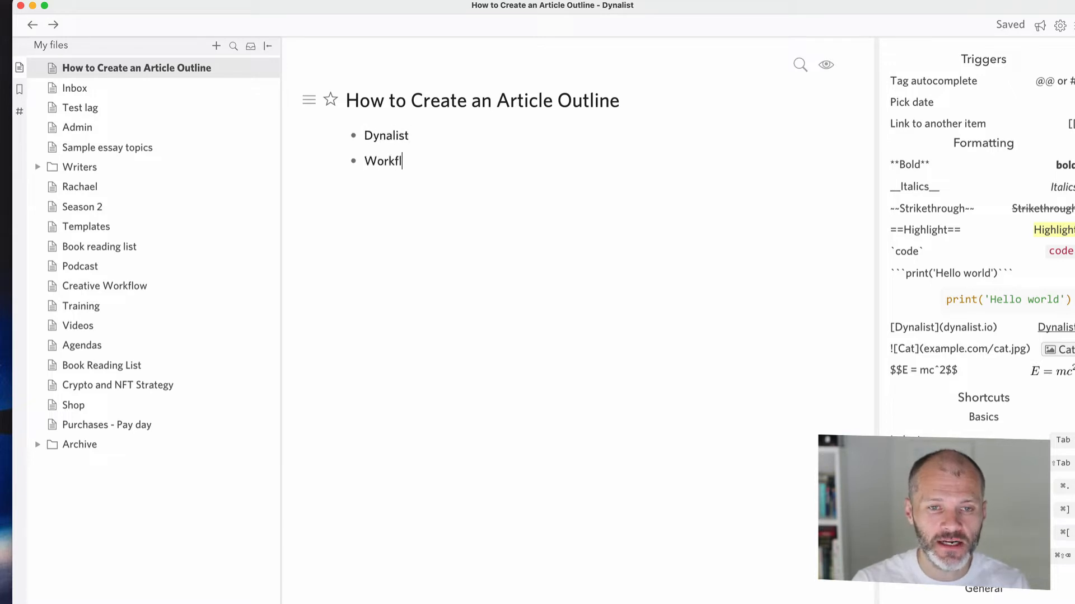
text(owy)
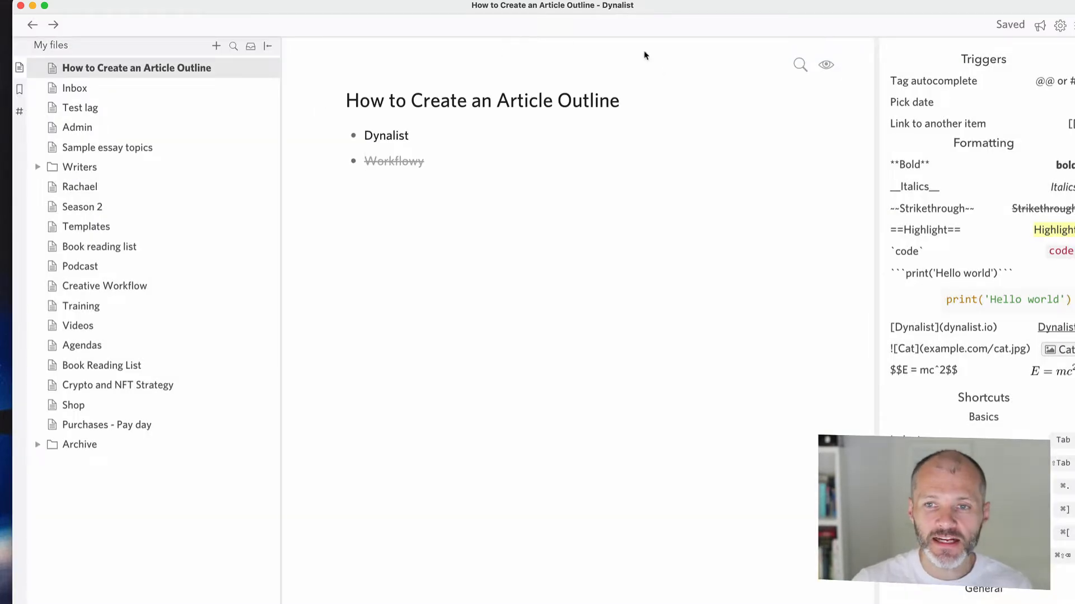
click(826, 65)
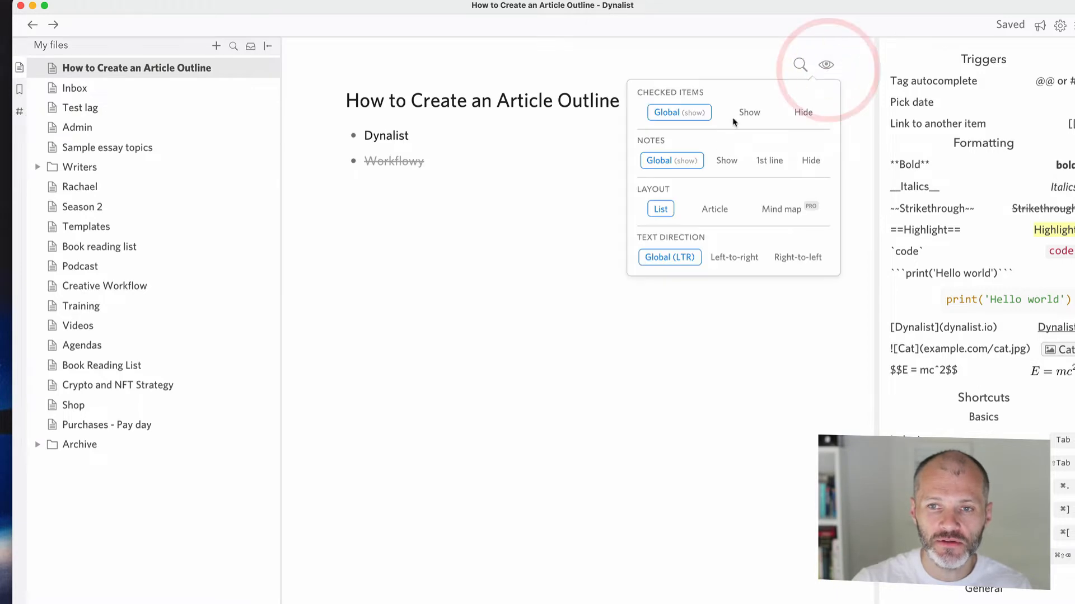
click(802, 112)
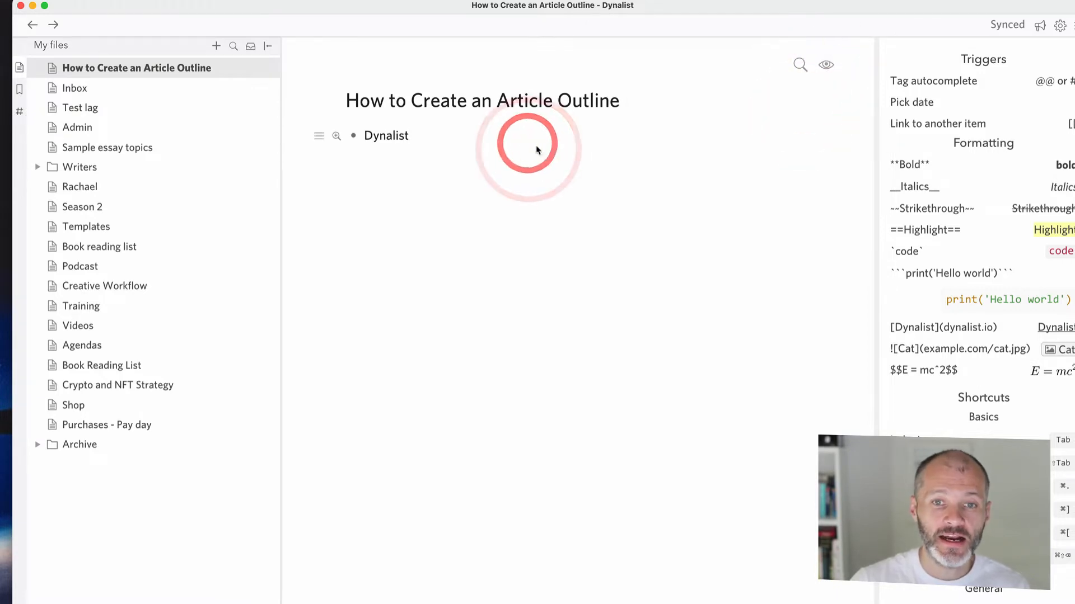
Add bullets for article idea or topic, headline, keyword research, and a one-sentence summary
text(Id)
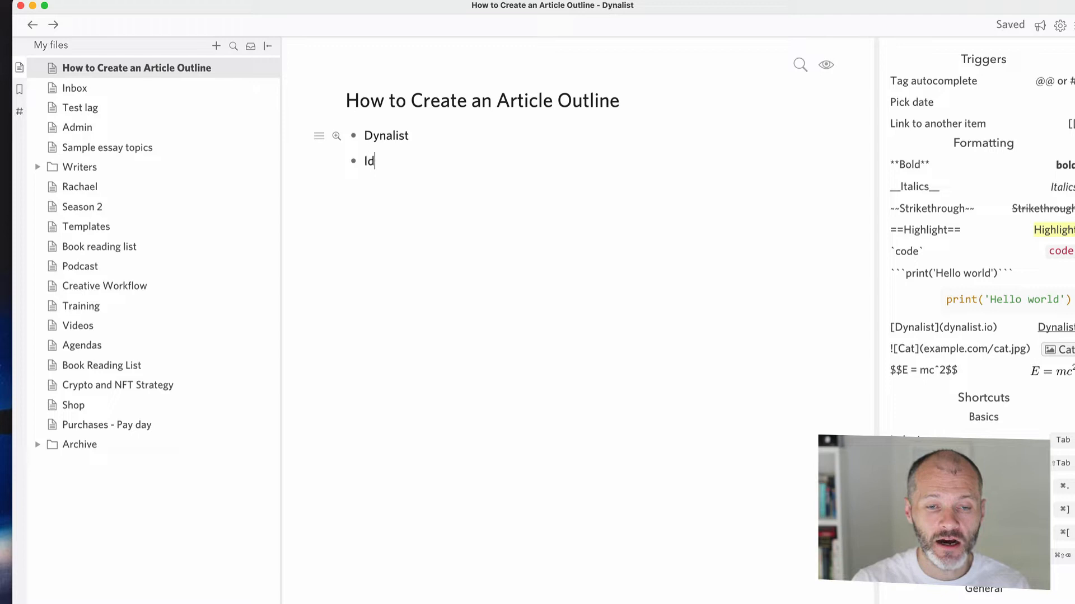
text(article)
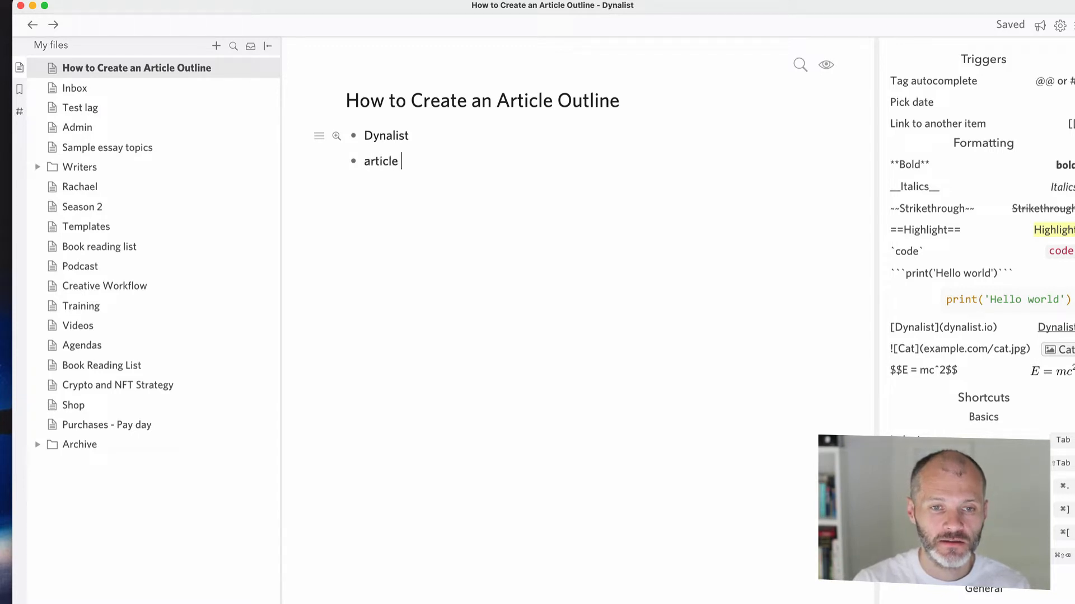
text(idea or a topic)
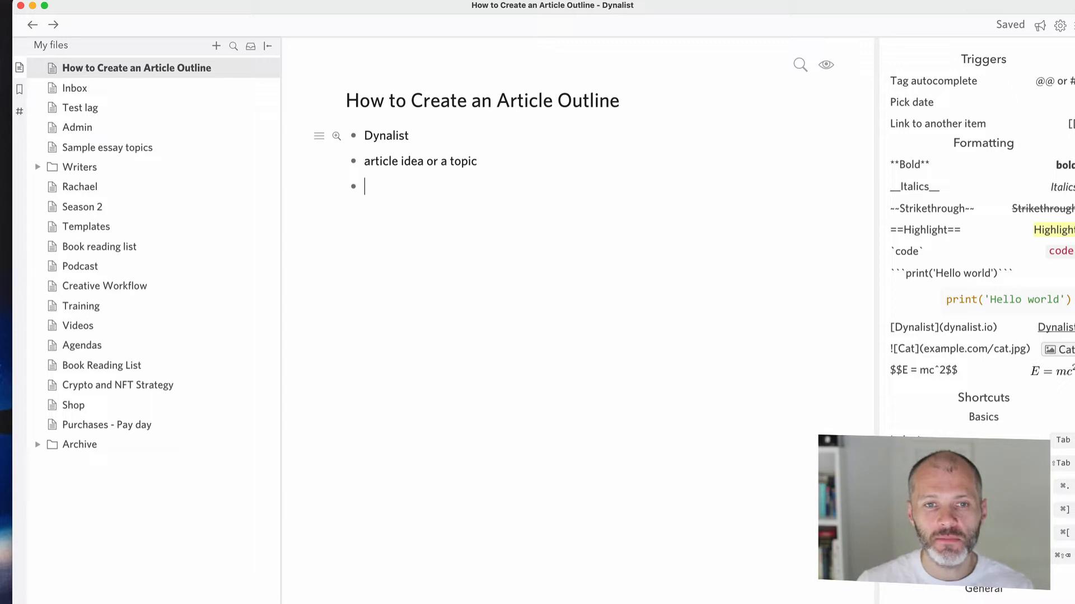
text(hea)
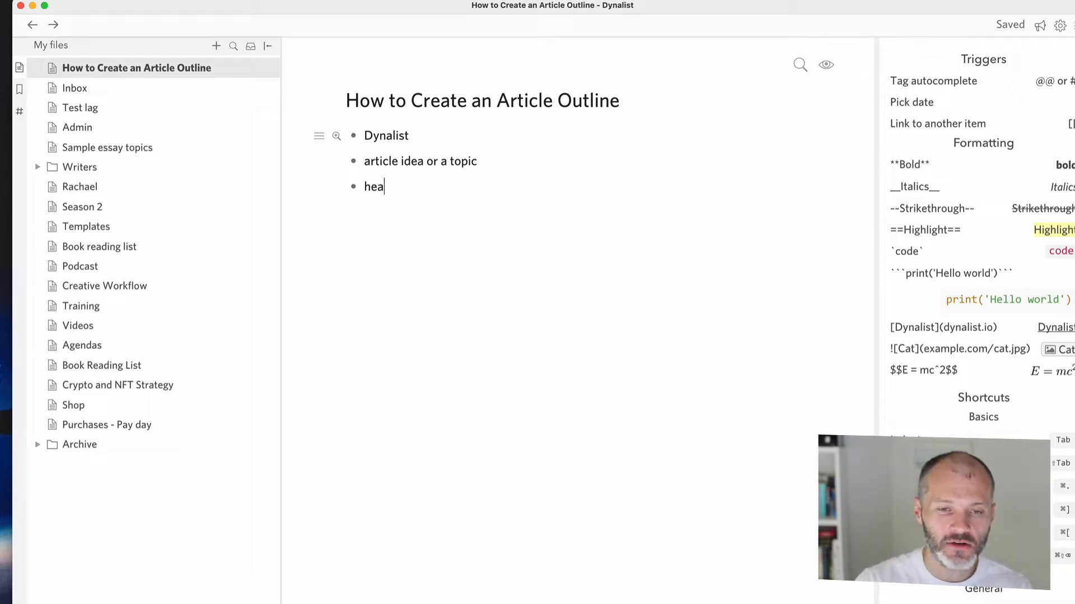
text(wheadlines])
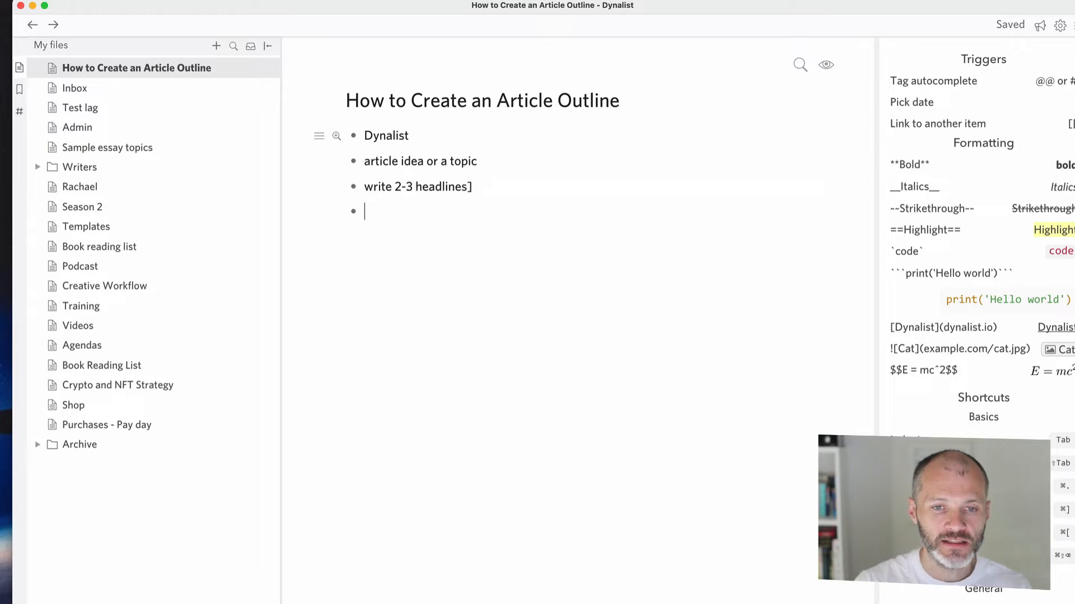
text(r)
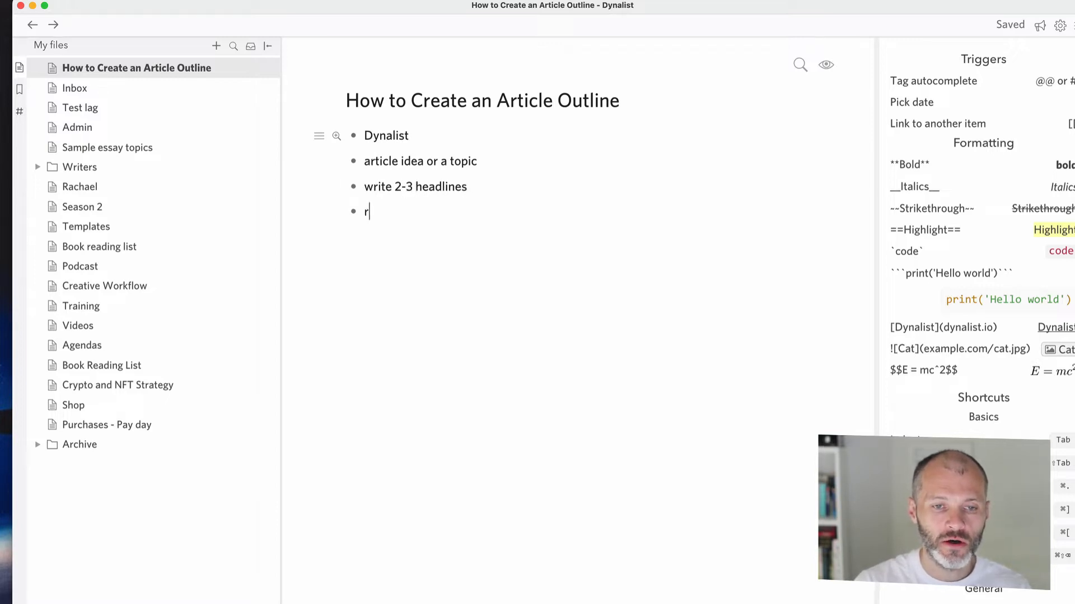
text(esearching a keyword)
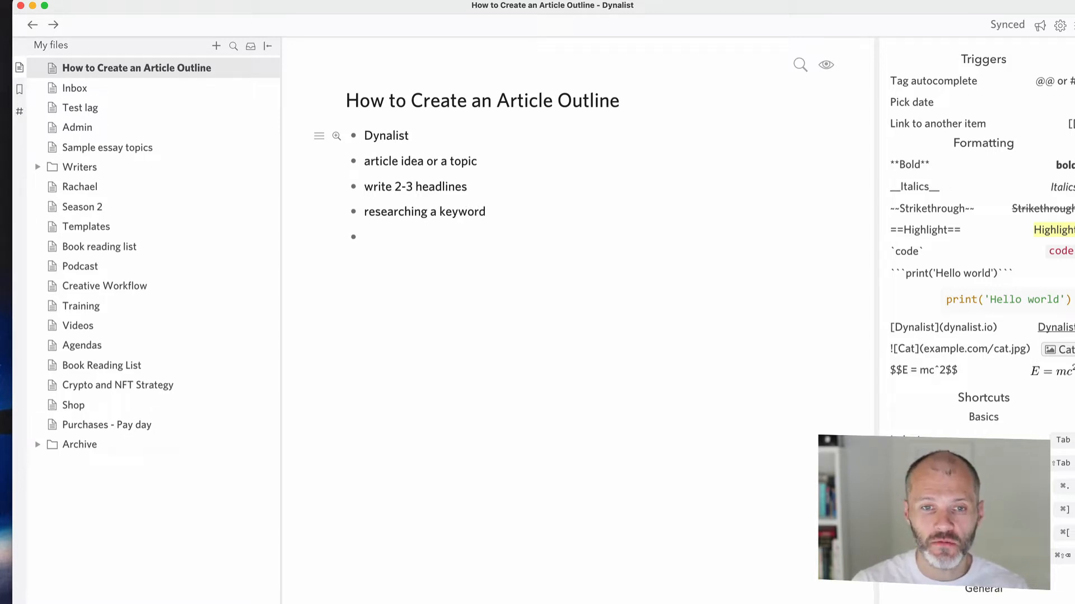
text(summar)
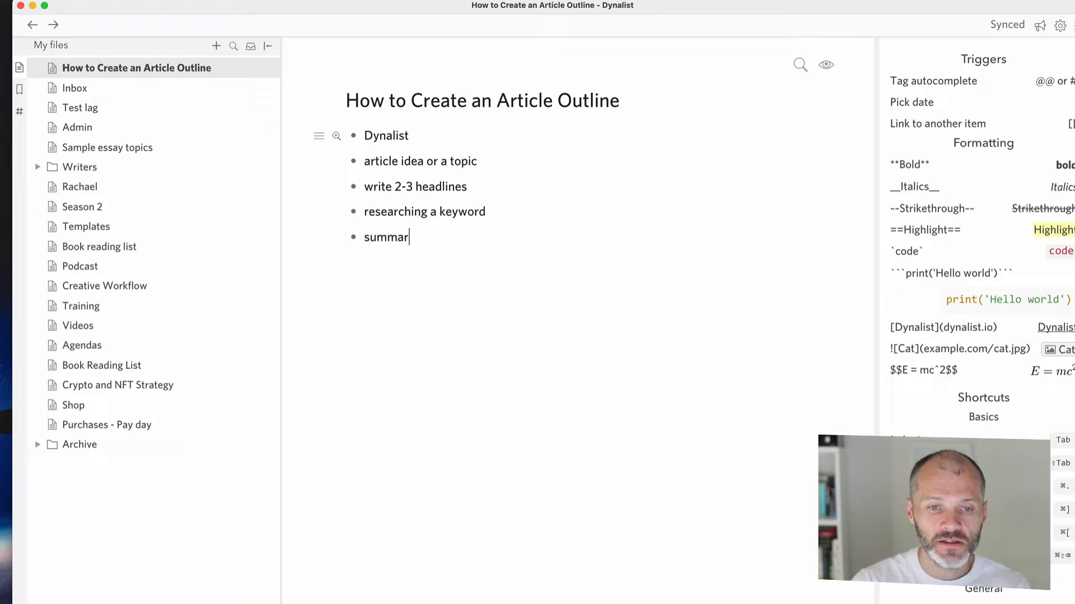
text(ise what the article i)
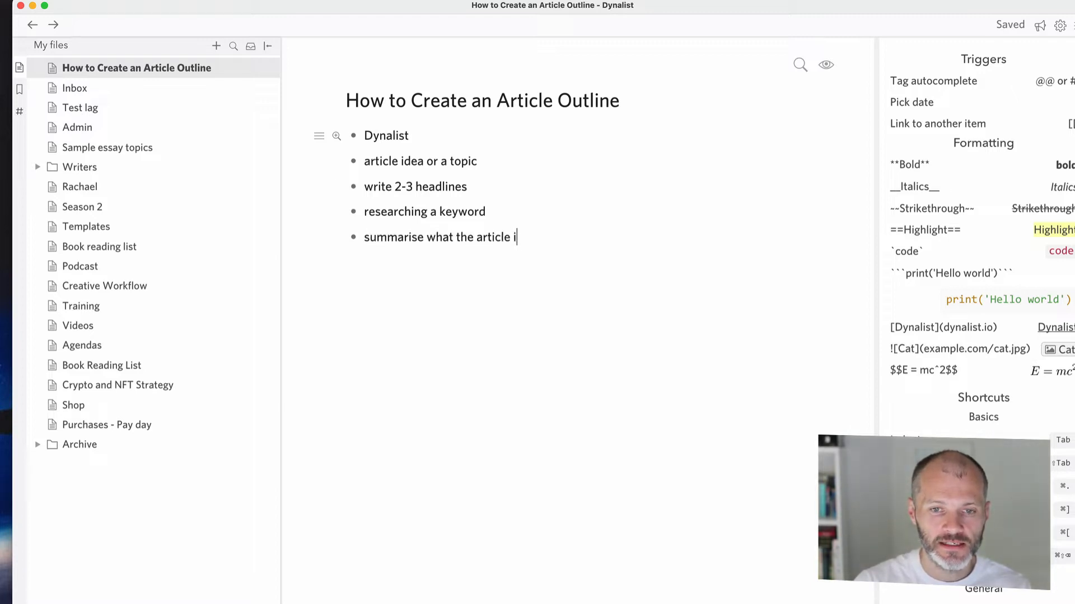
text(s about in a s)
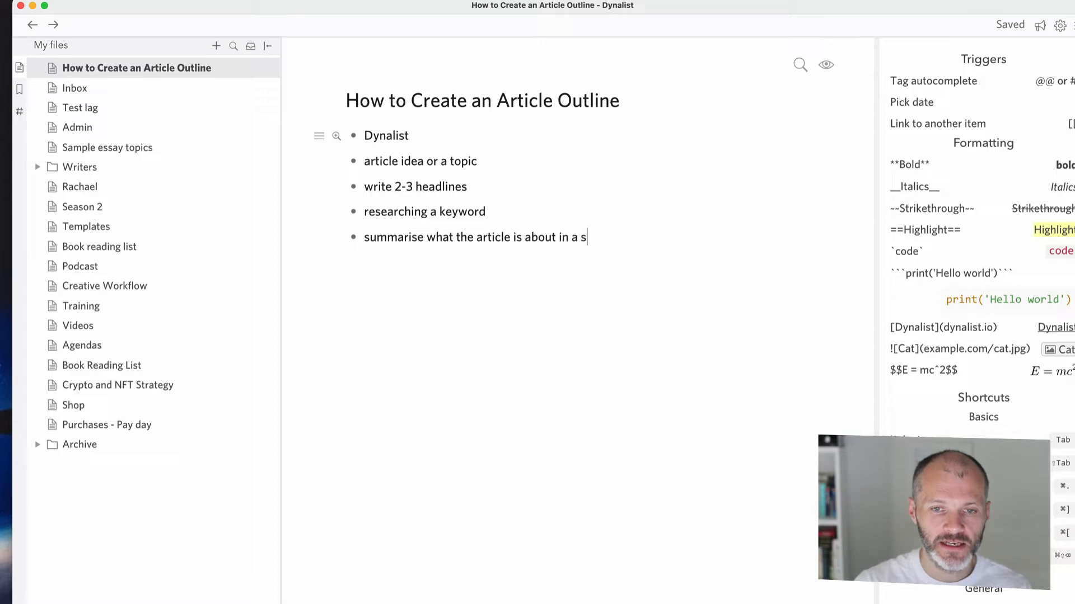
text(entence)
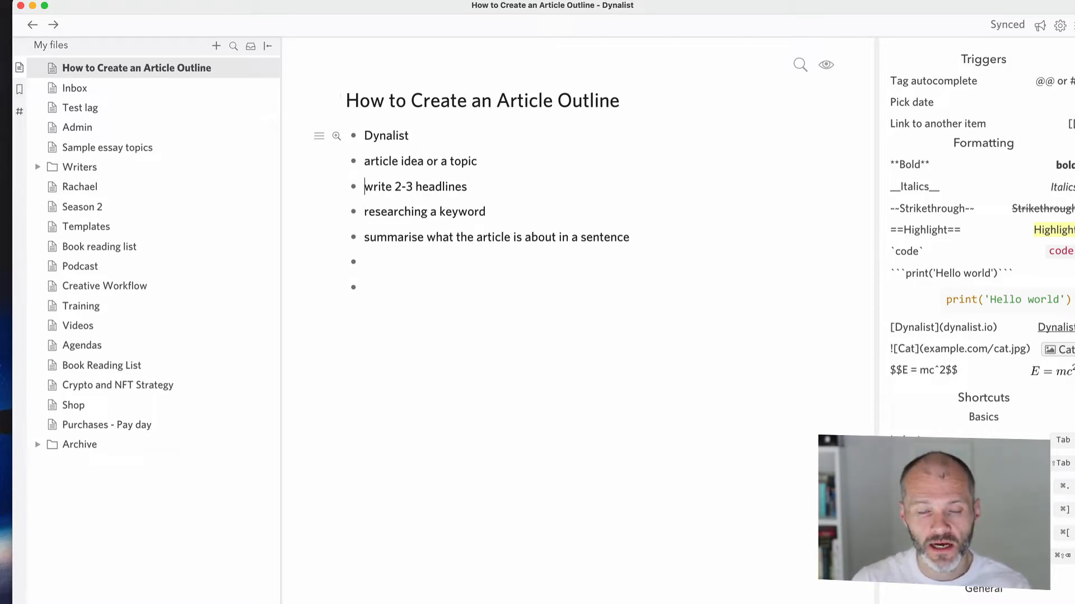
Retitle to 'How to Write an Article Outline'; add 'Wordcount: 1000 words' and keyword bullets
click(409, 135)
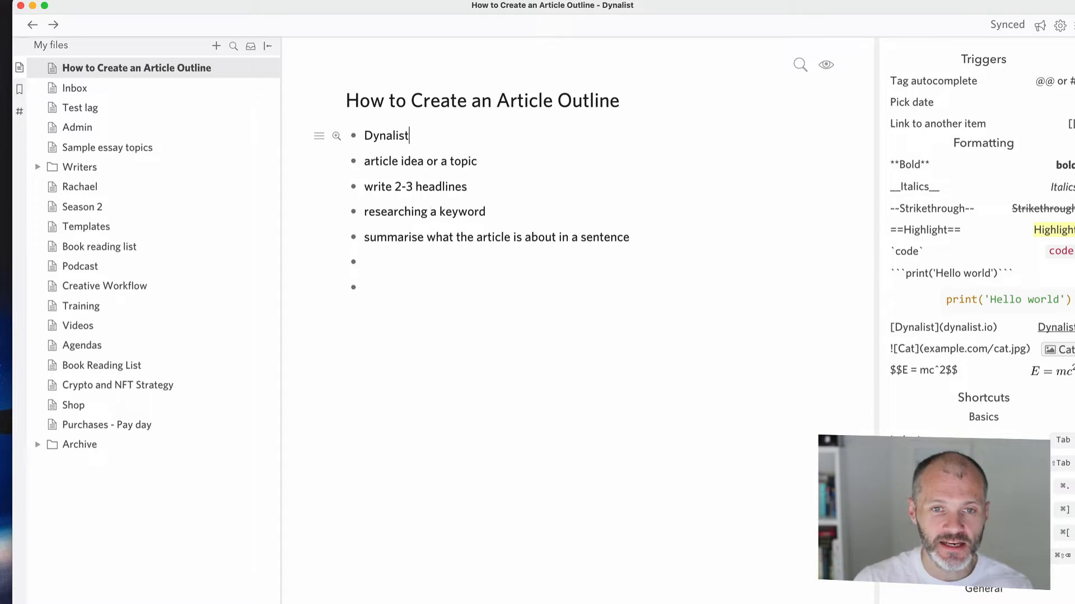
text(Write)
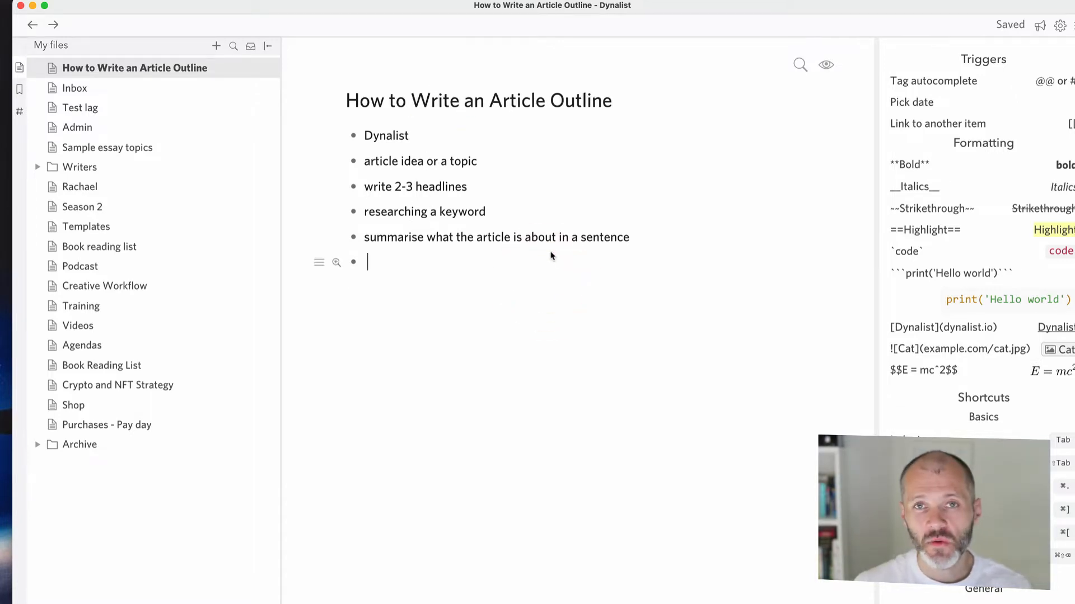
text(Word)
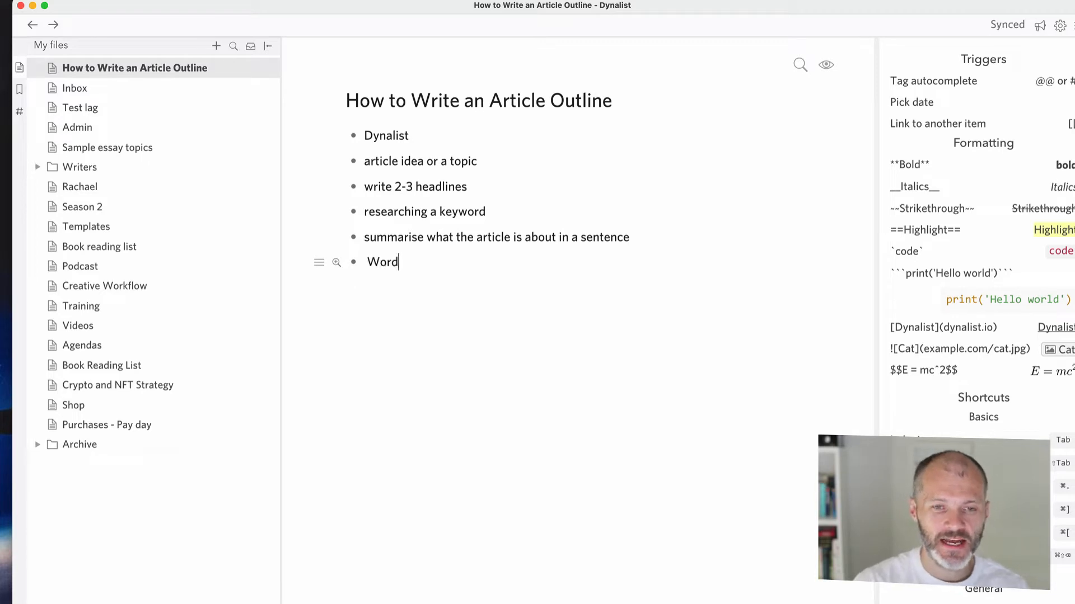
text(count:1000 w)
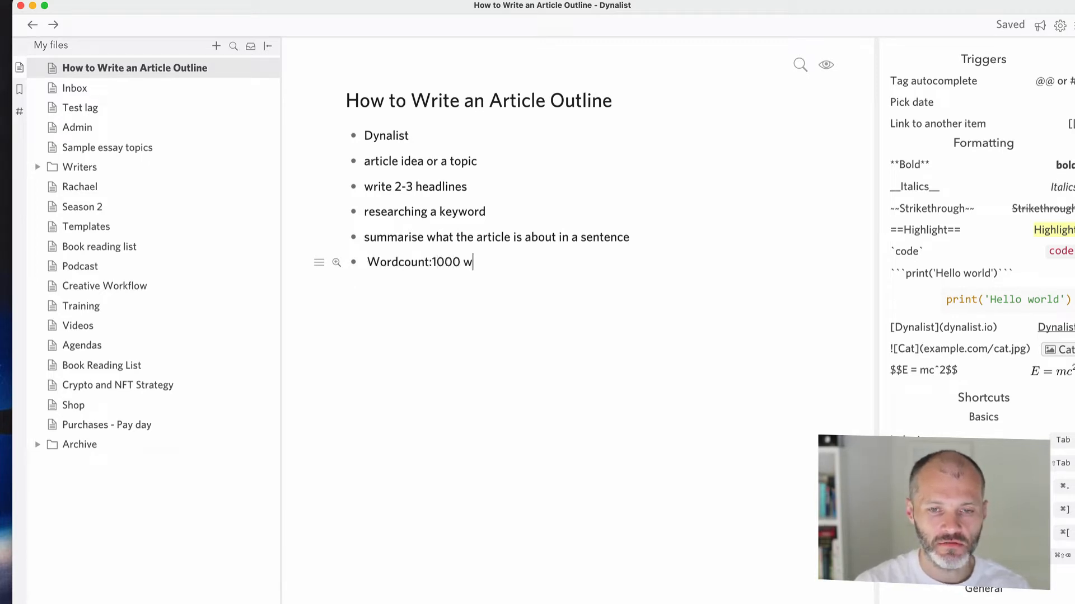
text(ords)
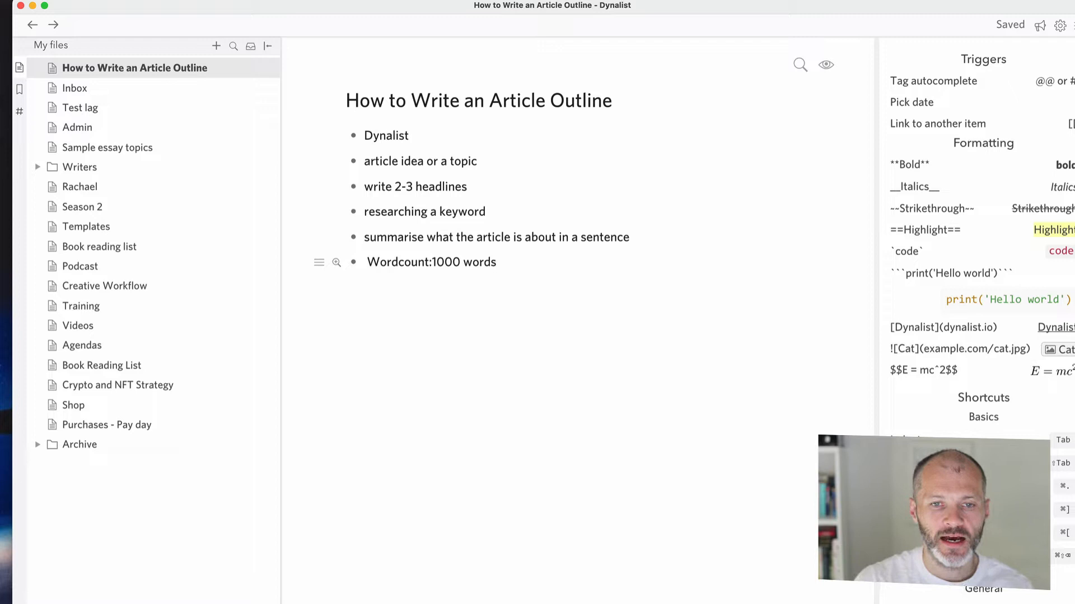
text(Keyword:)
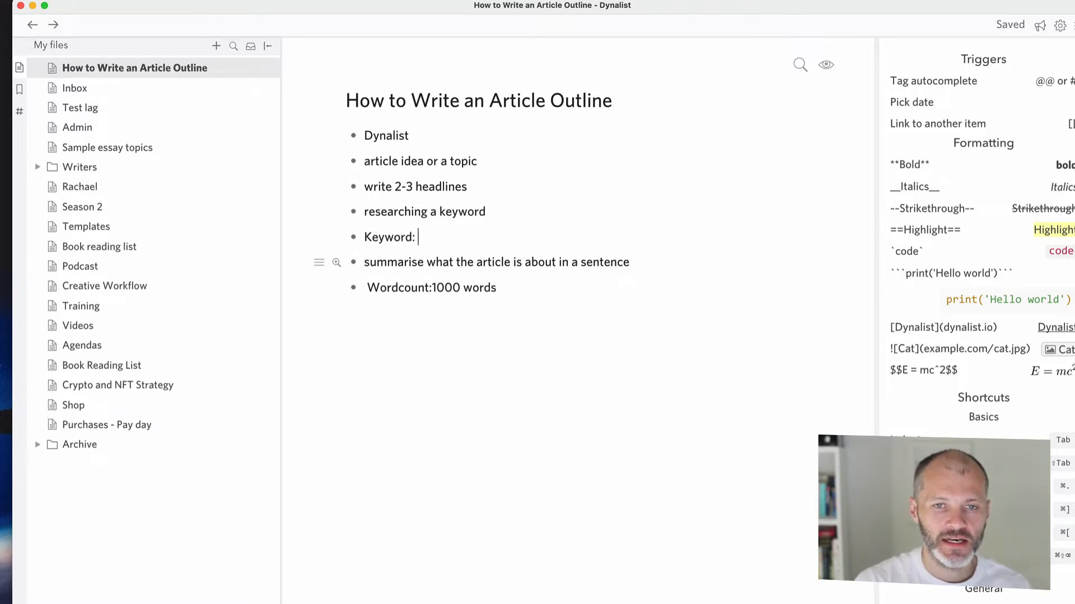
text(how to write an arti)
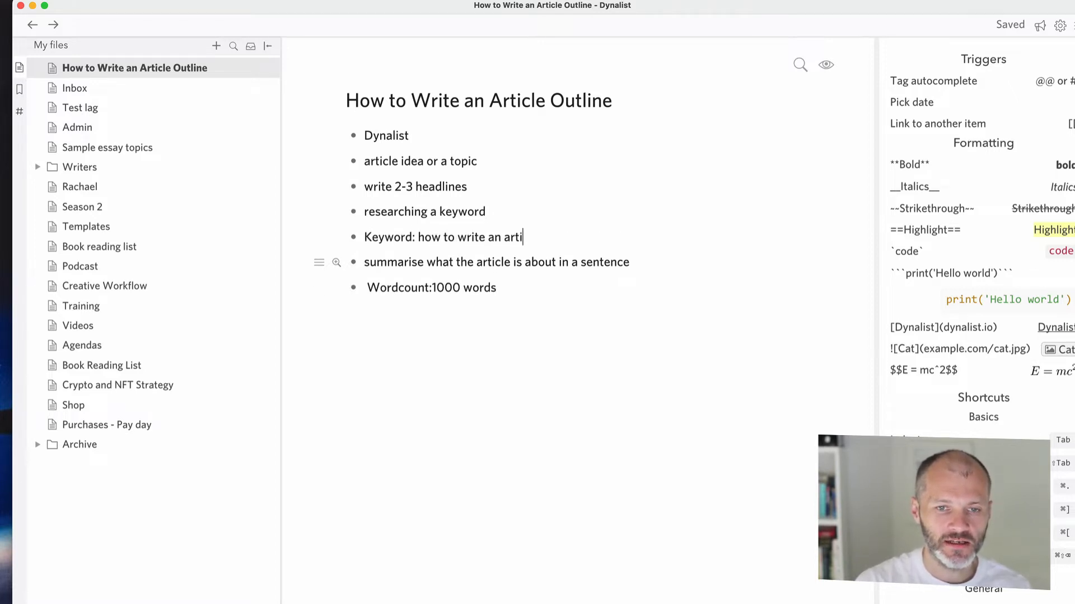
text(cle outline)
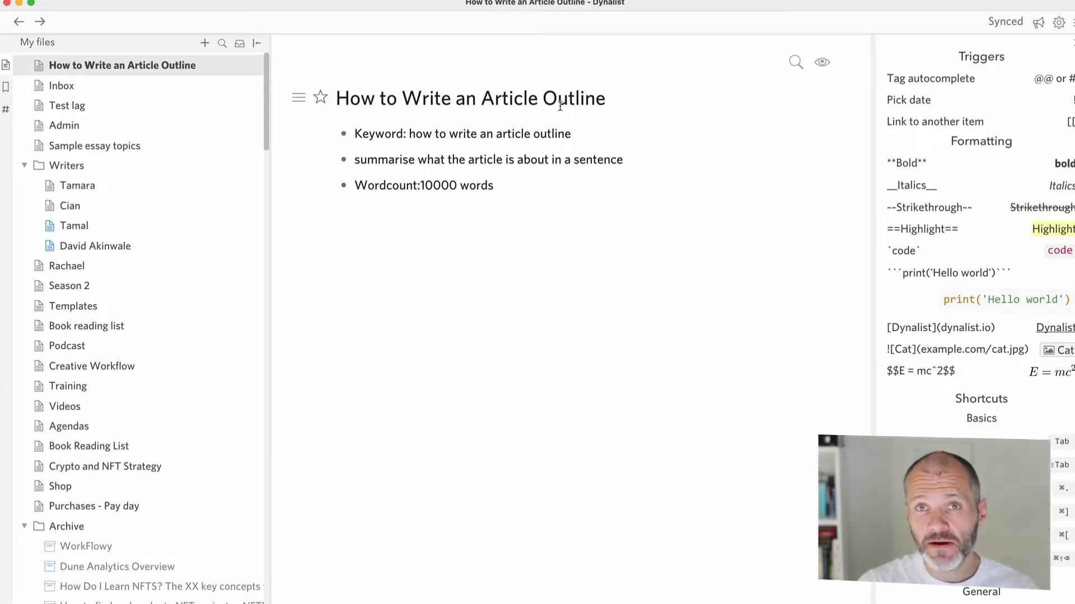
Add a Brief heading with 'Audience: new writers' and tone-of-voice points
click(626, 94)
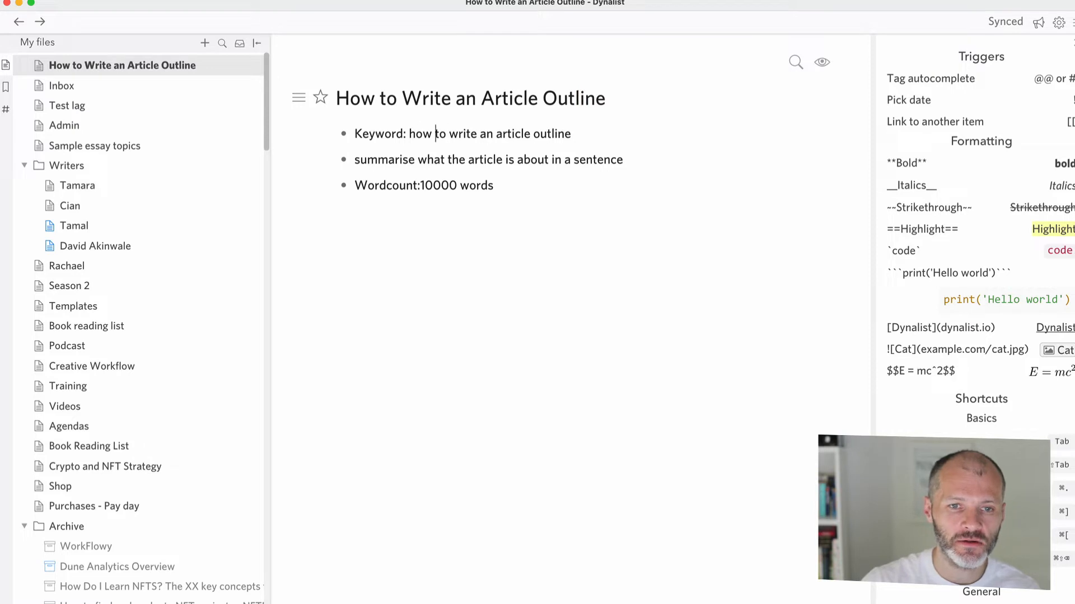
text(Bief)
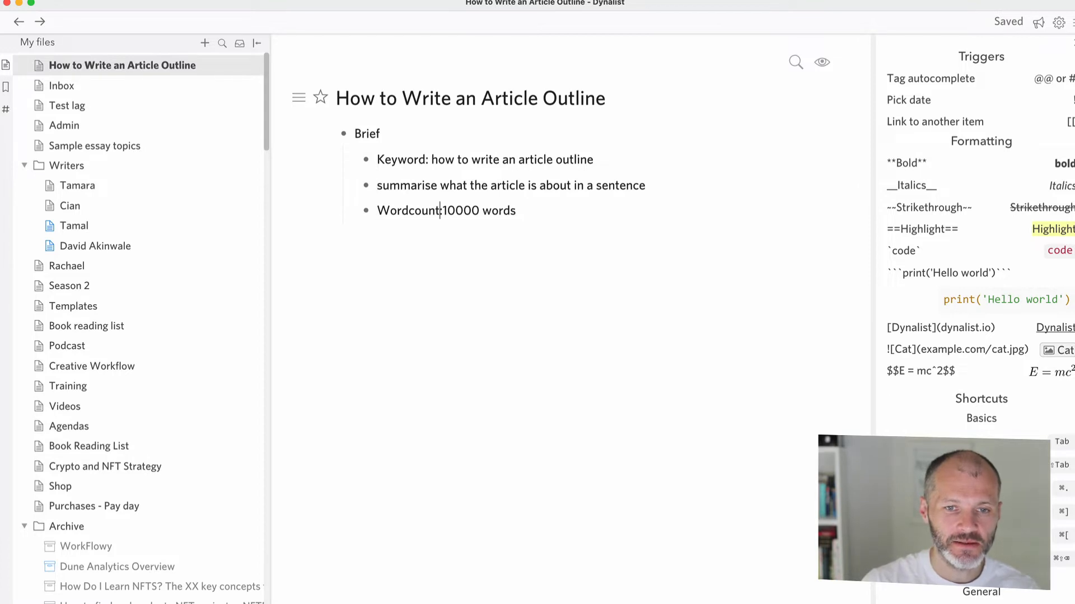
key(enter)
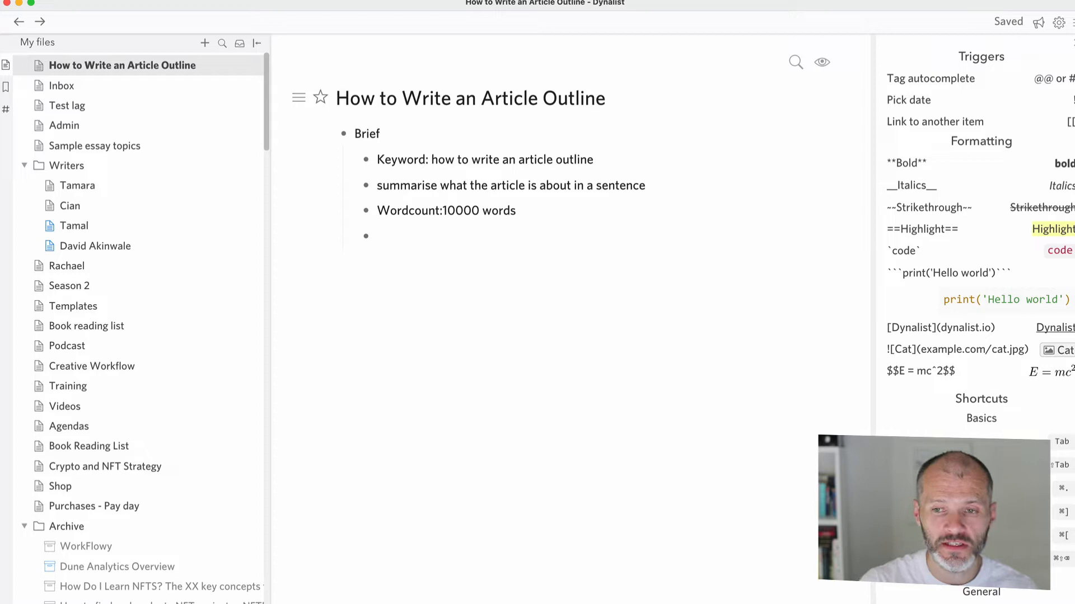
text(Audience:)
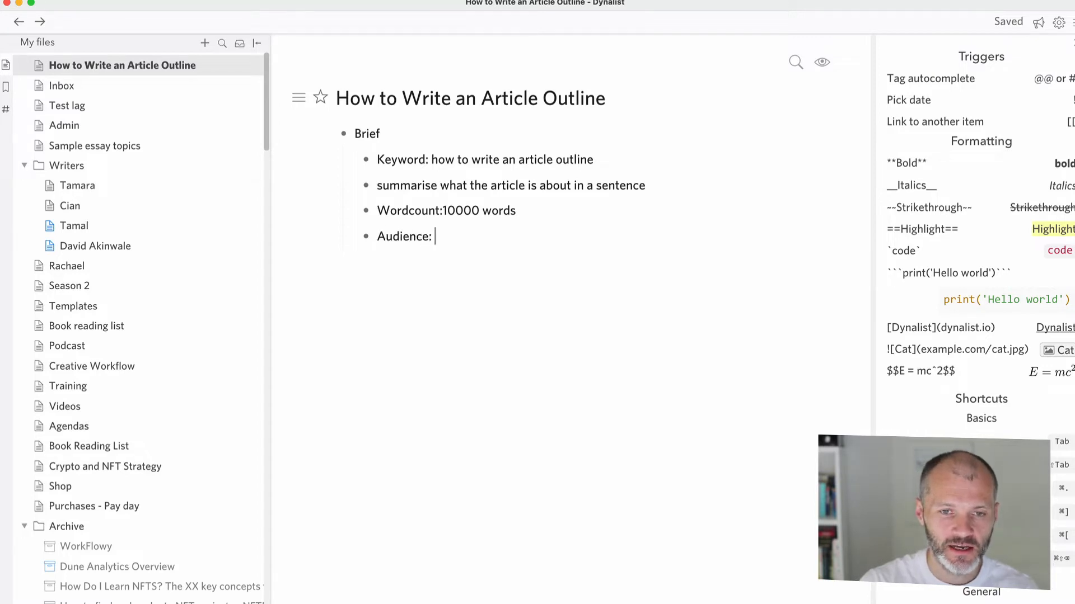
text(new writers)
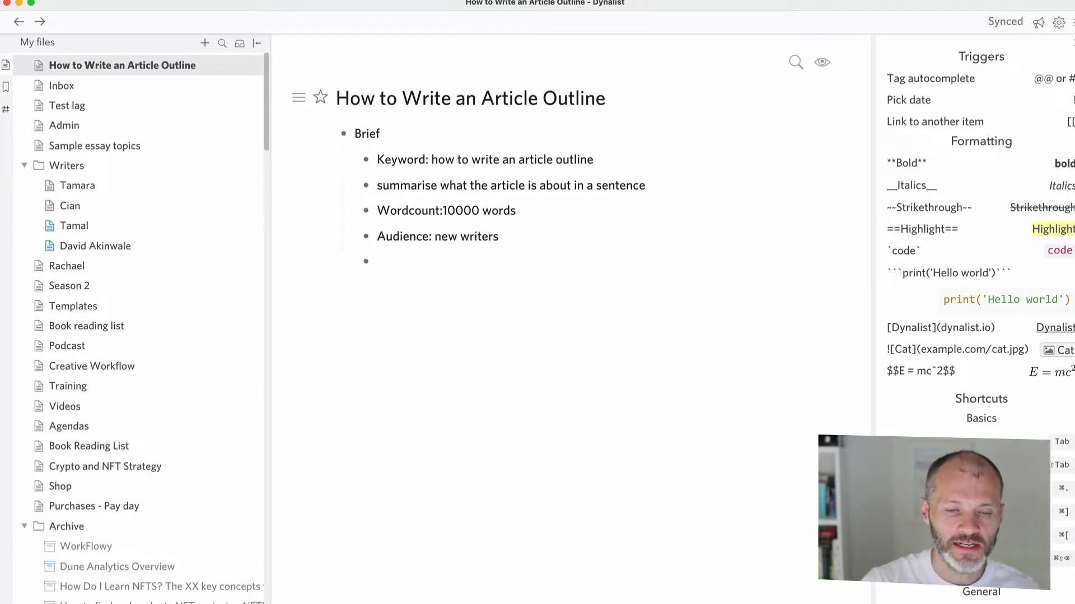
click(384, 261)
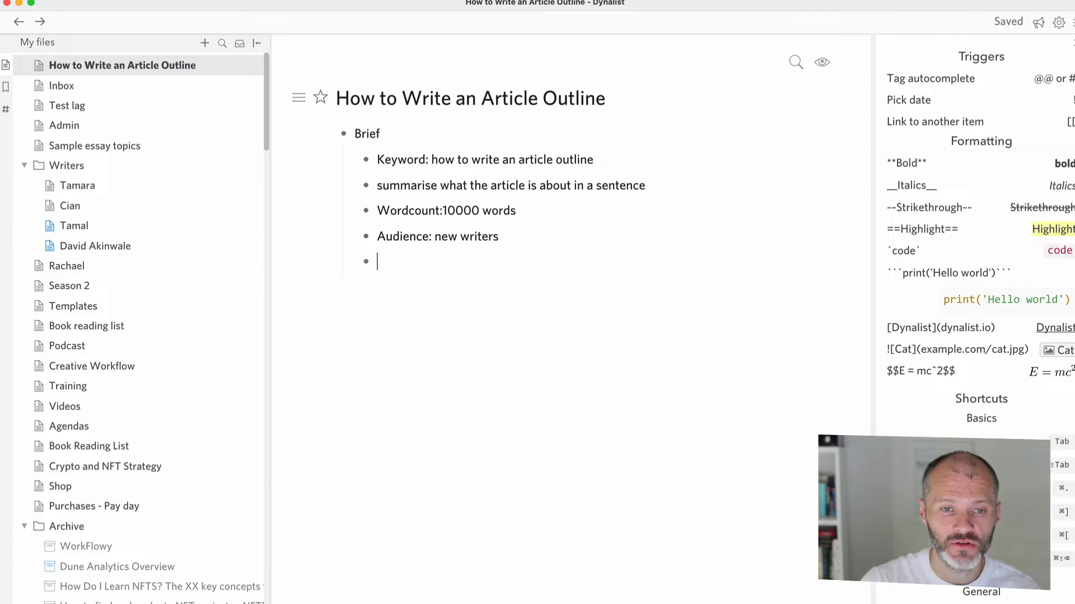
text(Tone of vbo)
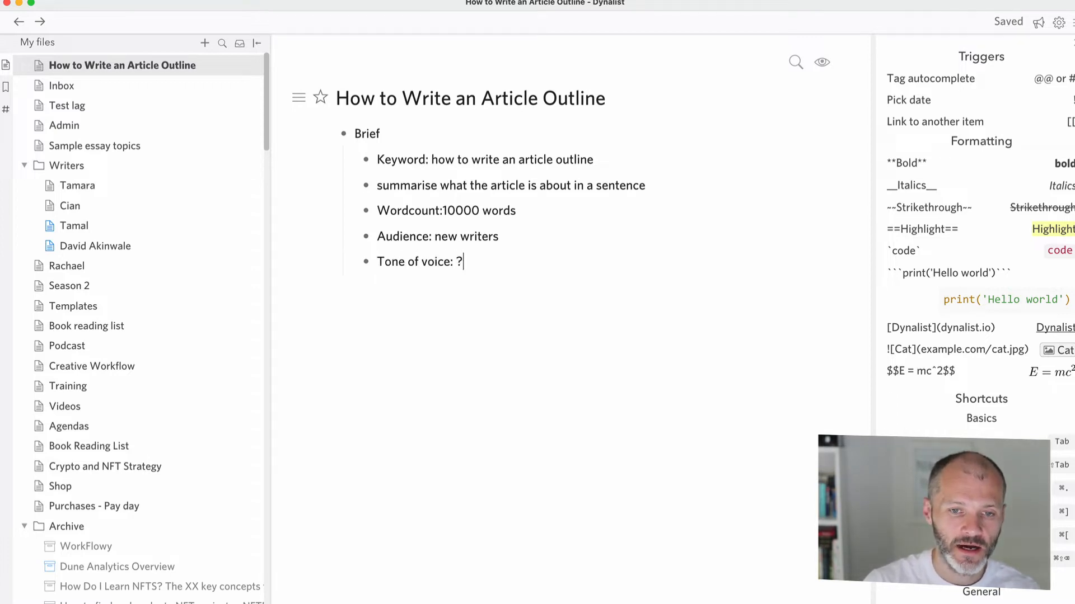
text(? url)
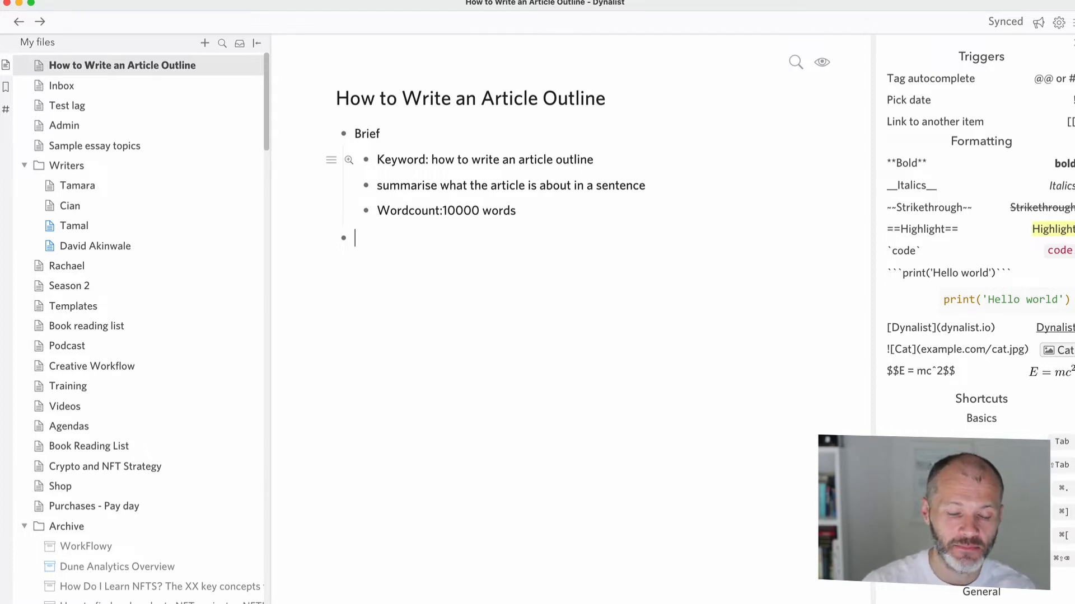
Add Introduction and Conclusion bullets with a 'summarise what it is about' sub-point
text(Introductioj)
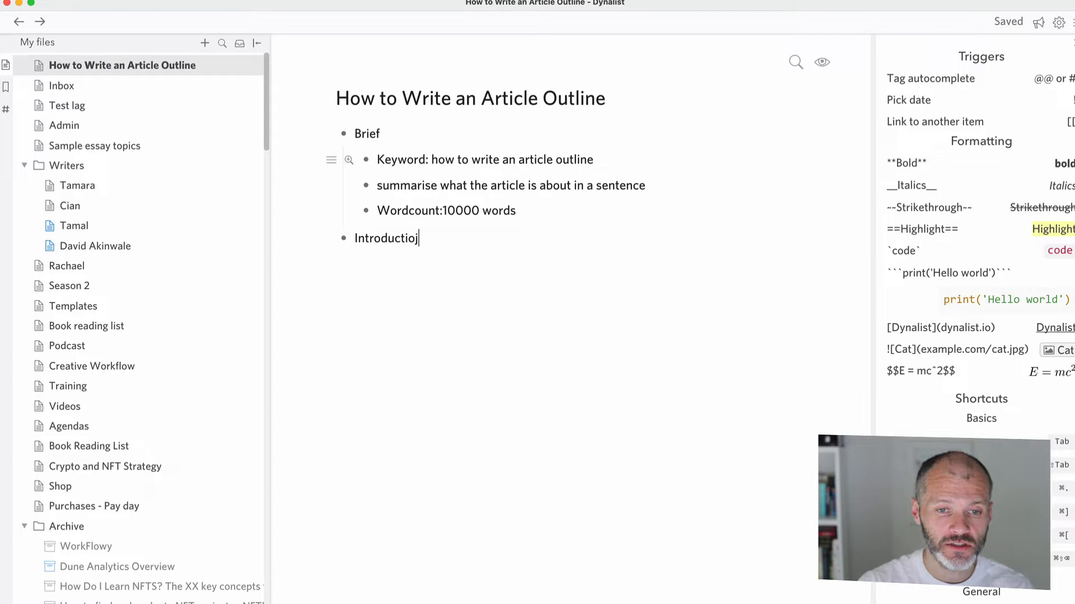
text(Conclusion)
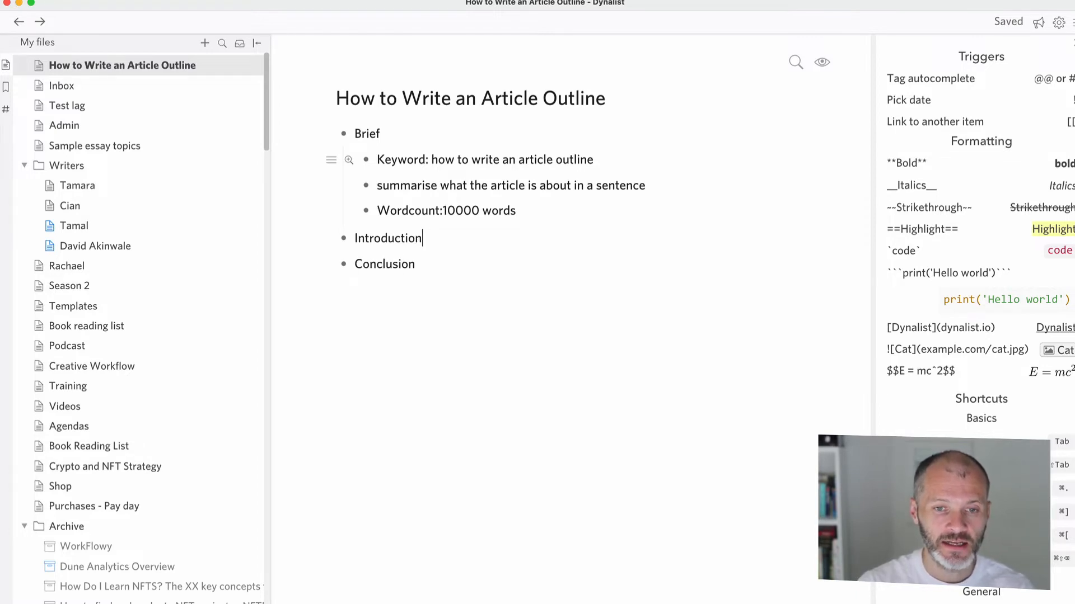
text(summarise what the article)
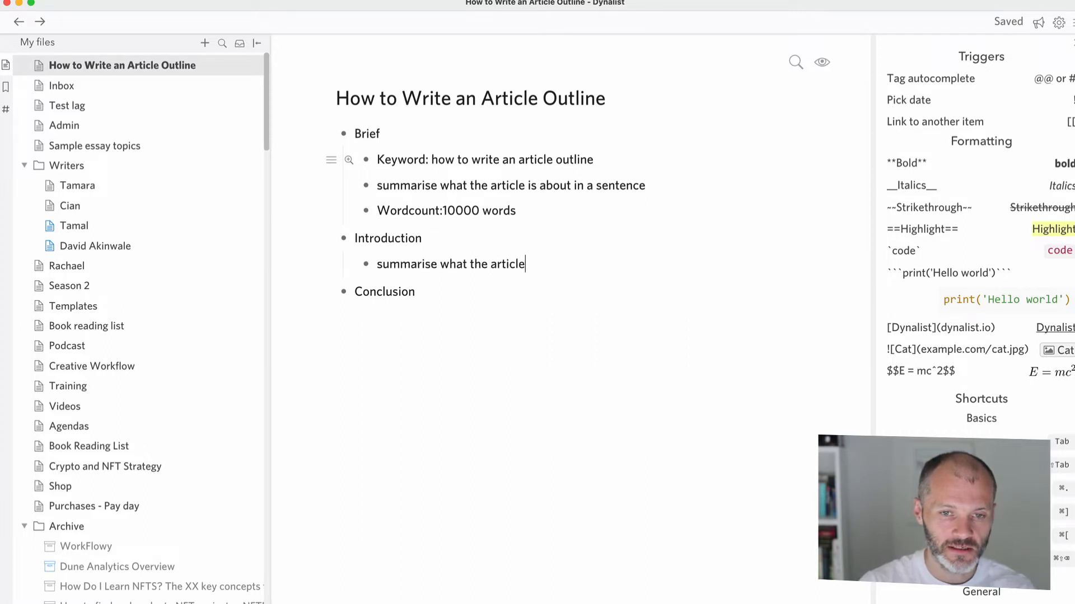
text(is about)
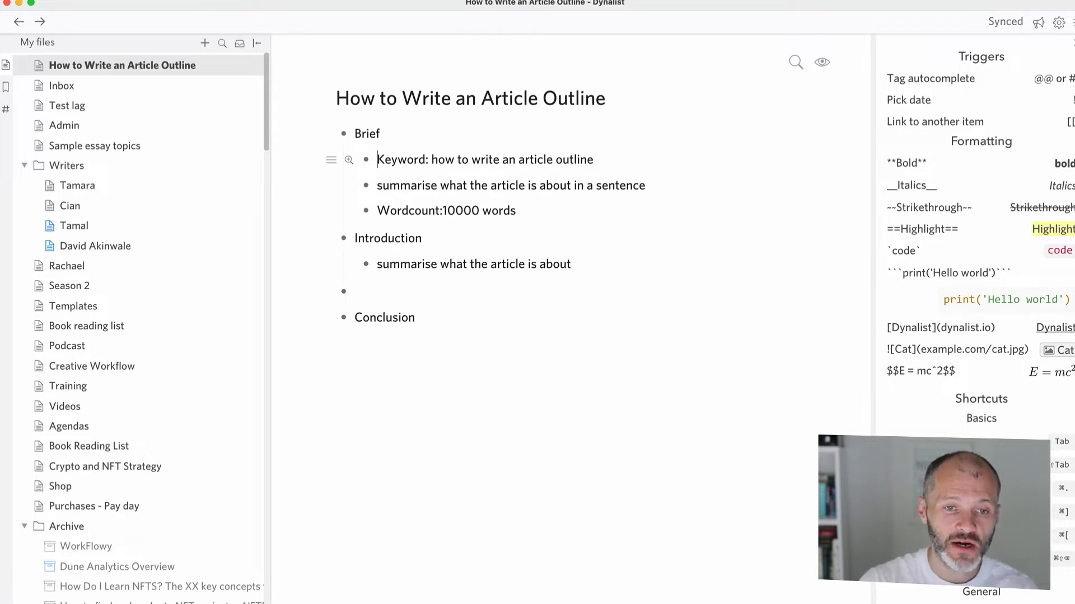
Add Step 1, Examples, 'Software required', and a note to provide 2-3 reader takeaways
text(Step 1)
text(Step 3)
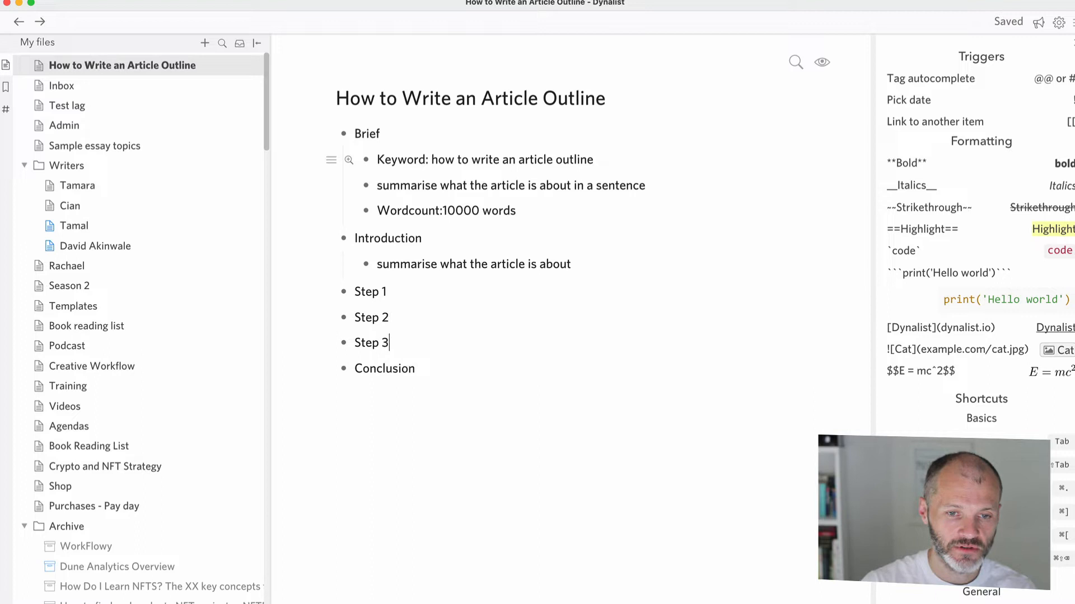
text(Examples)
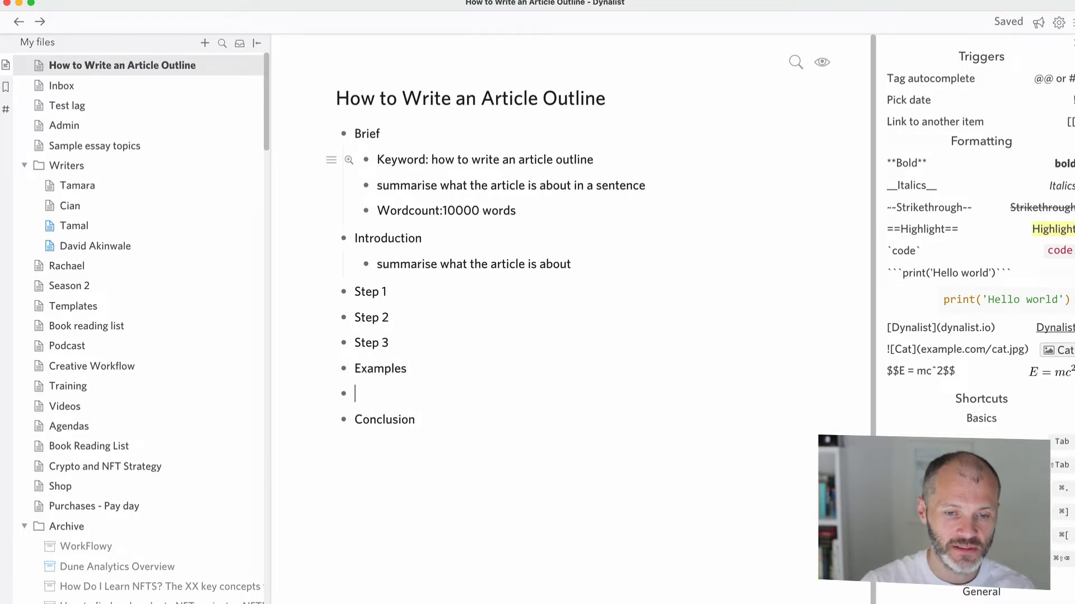
text(Software r)
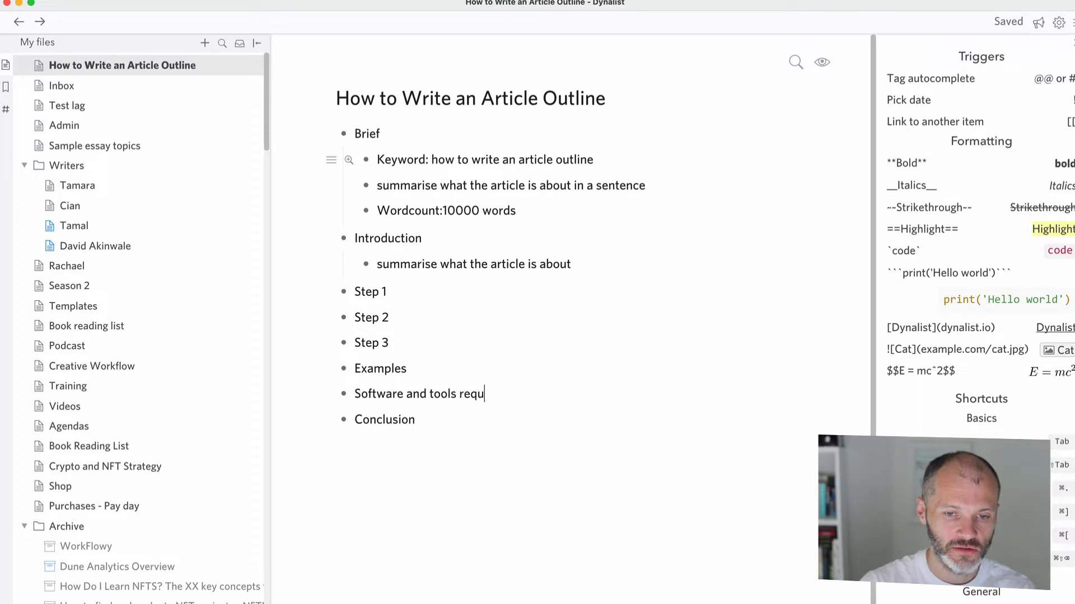
text(ired)
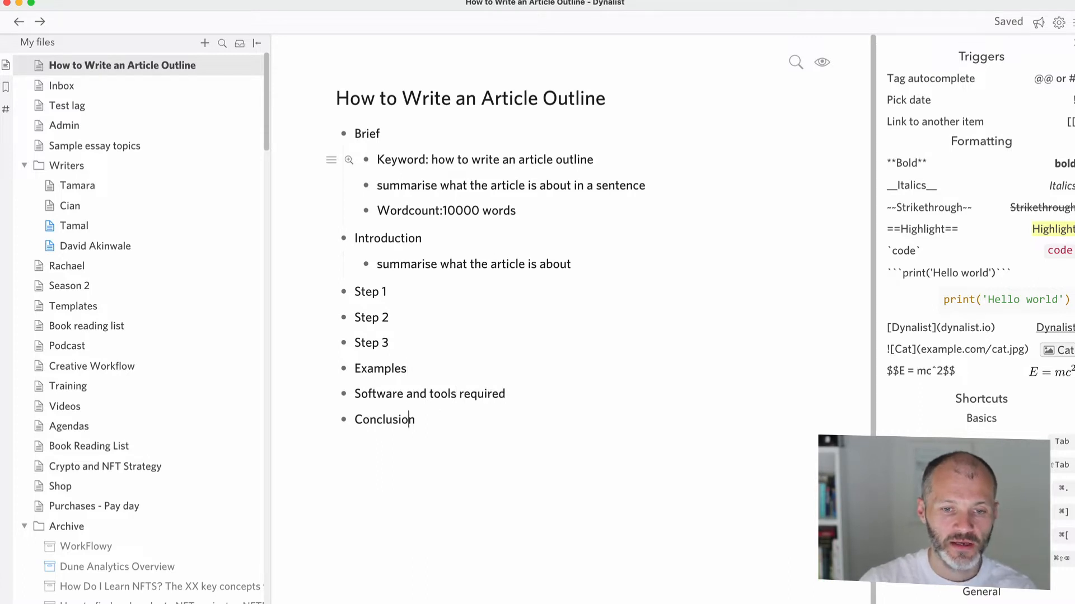
text(procide)
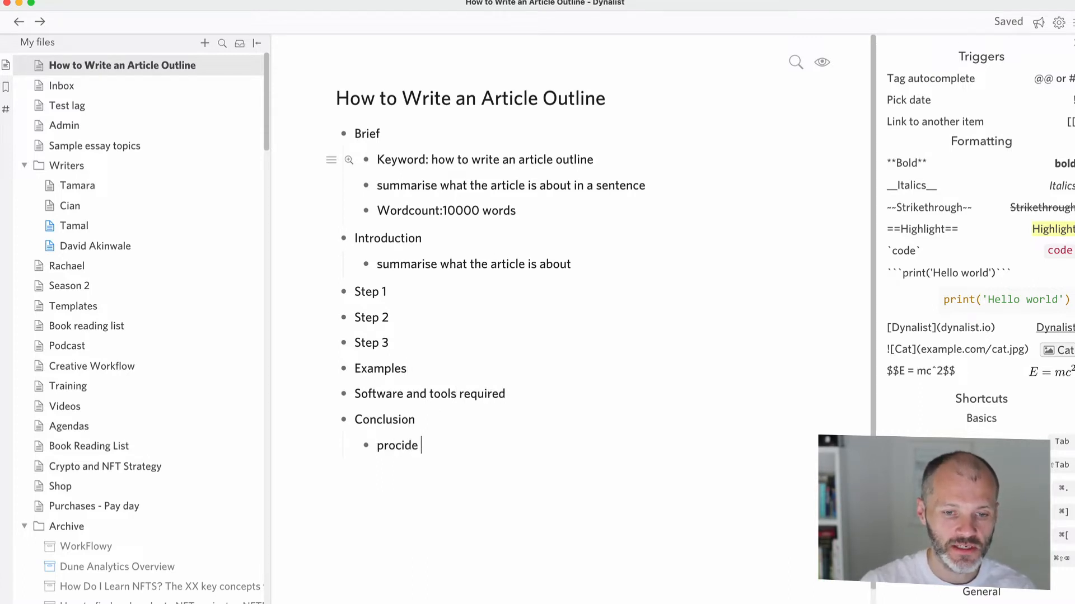
text(provide 2)
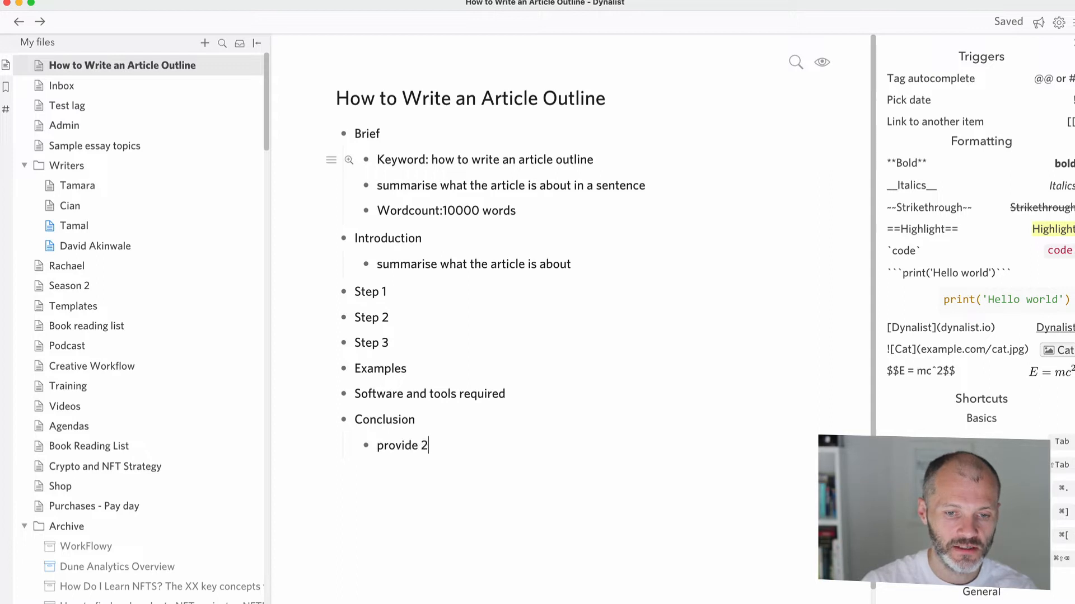
text(-3 takeaways for the re)
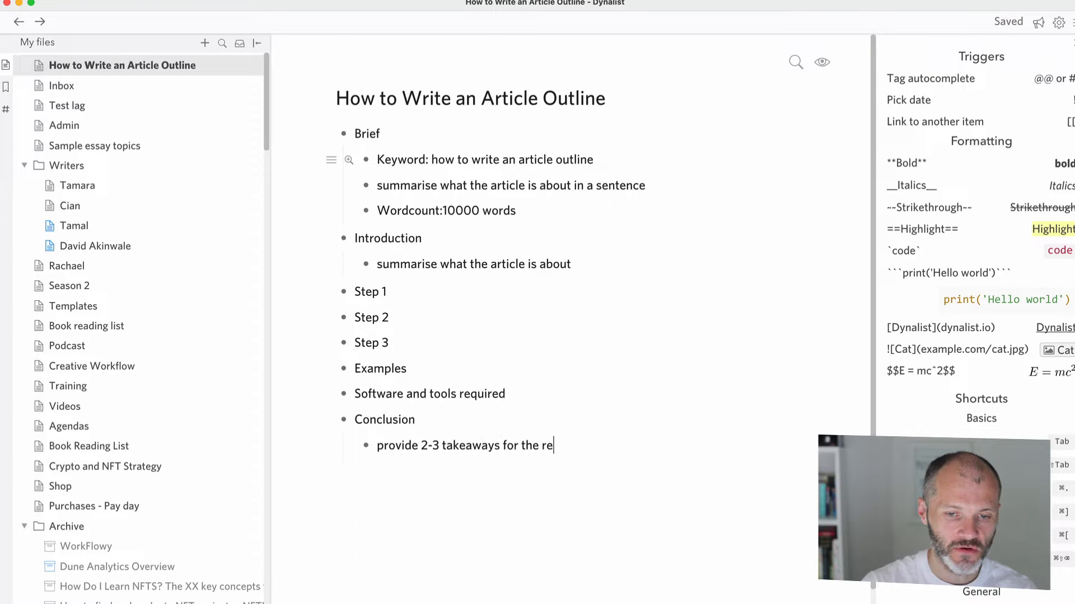
text(ader)
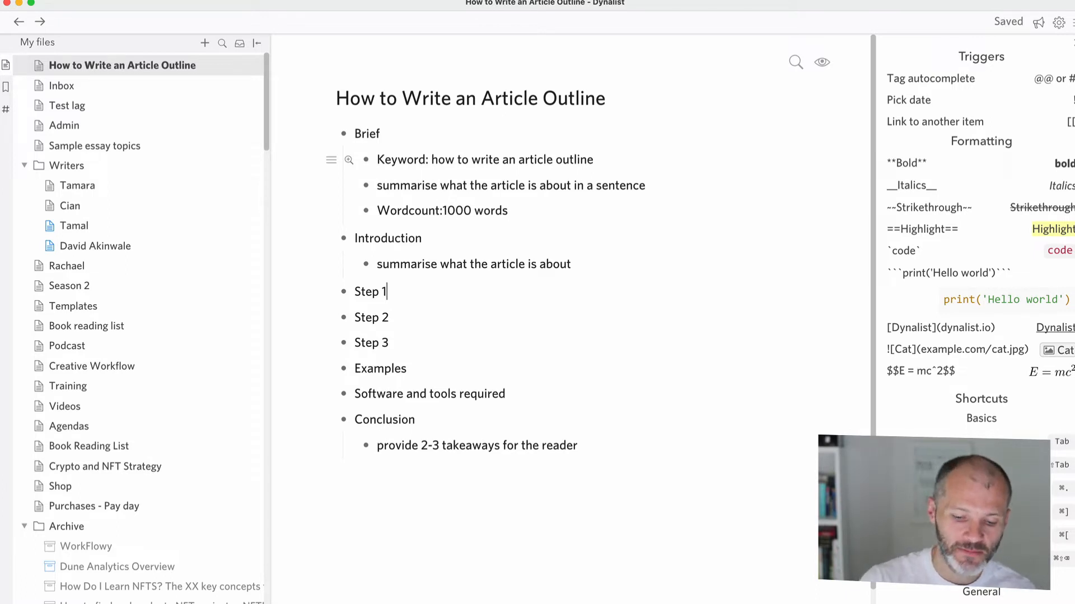
Title Step 1 'Get the right tools', add Outlining apps and Dynalist, and zoom into Dynalist
text(: Get the)
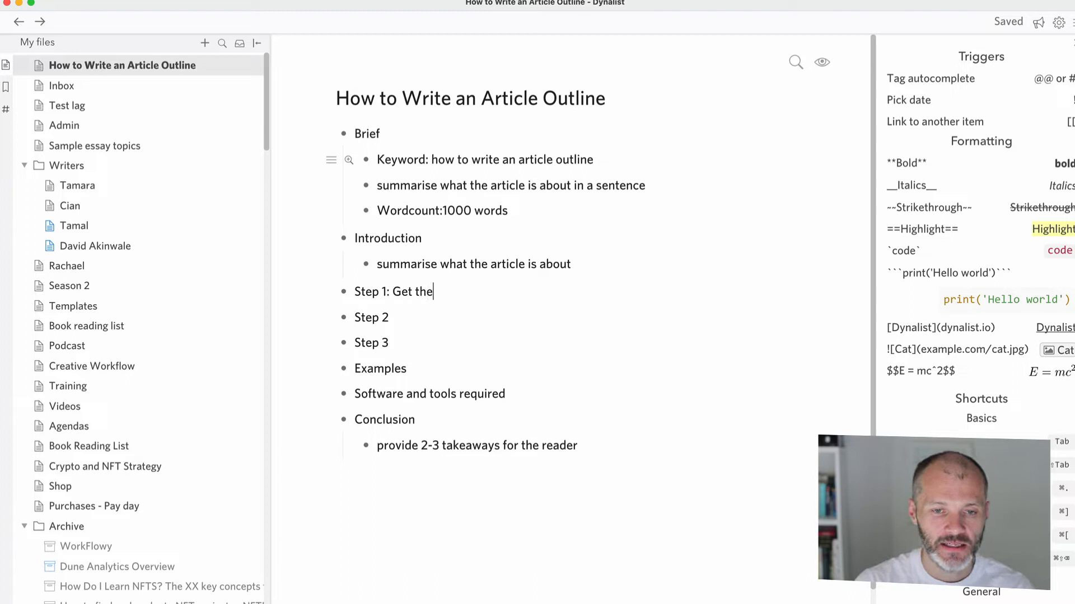
text(right tools)
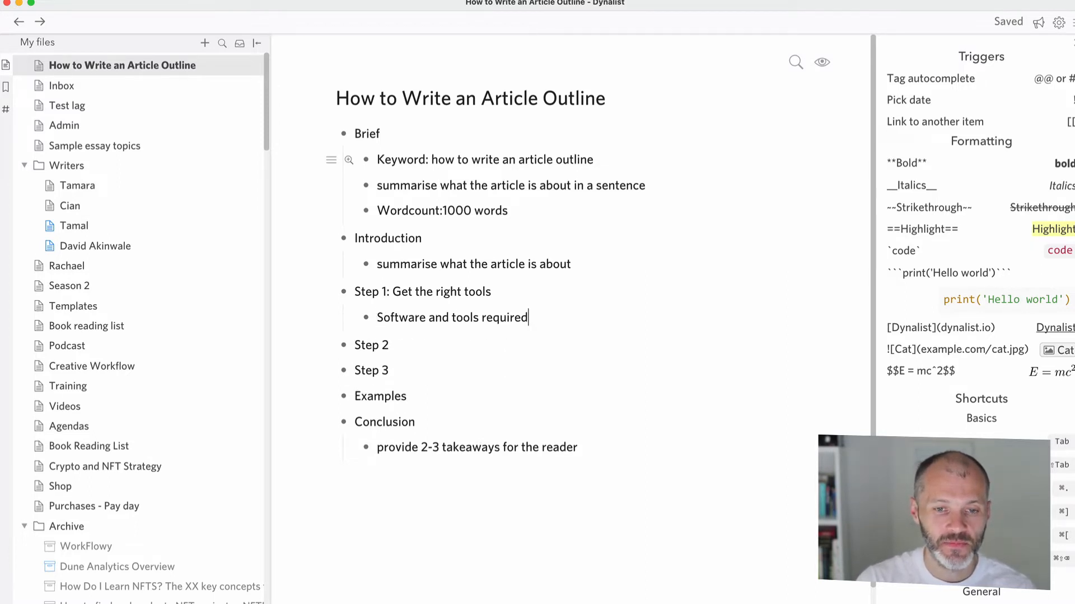
key(enter)
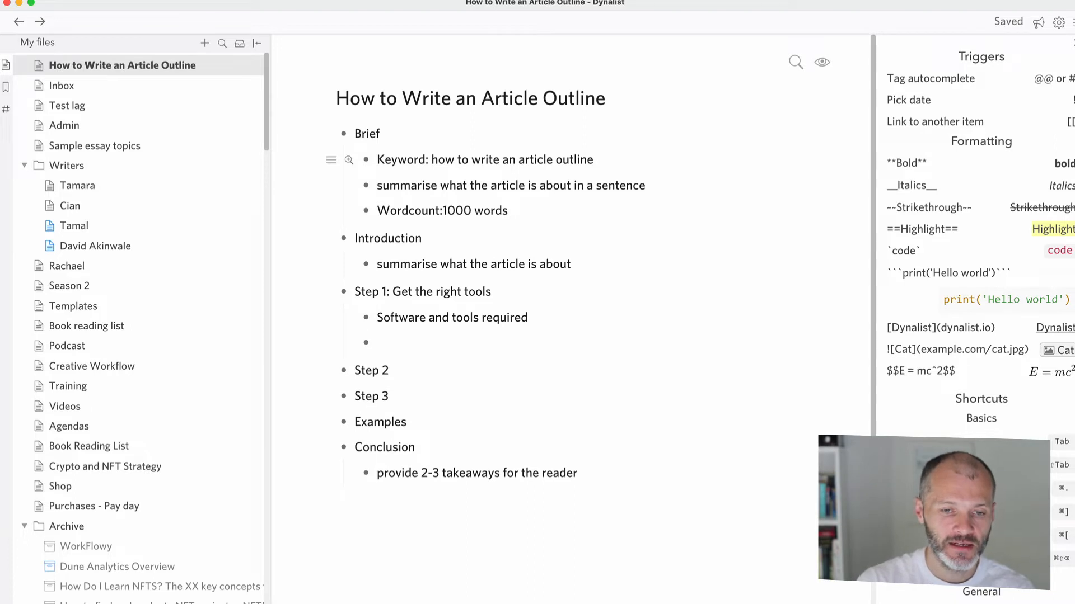
text(Outlining apsp)
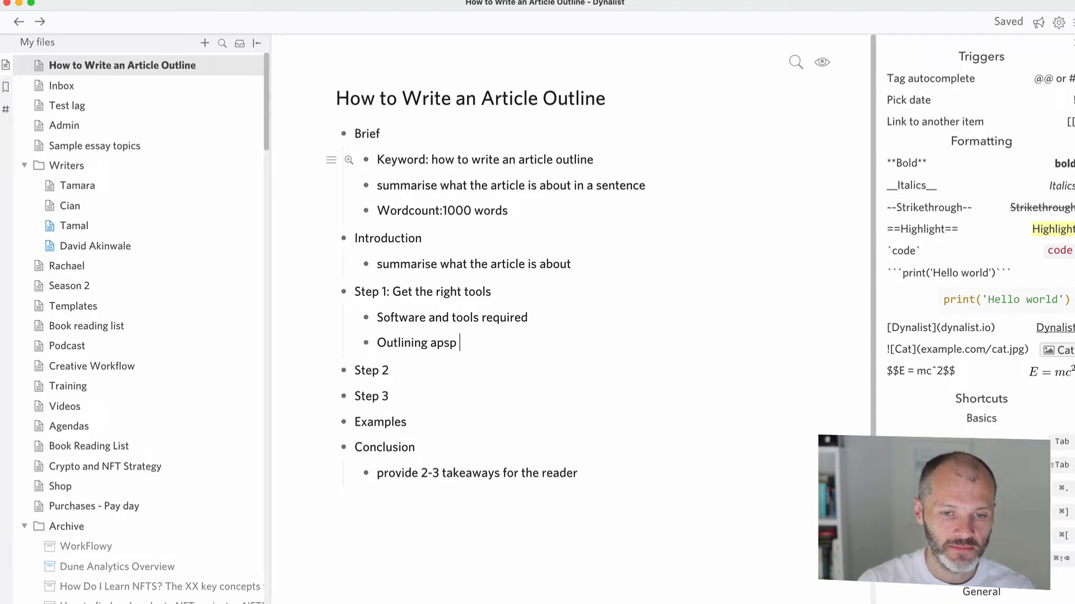
text(Dynalist)
text(Workflowy)
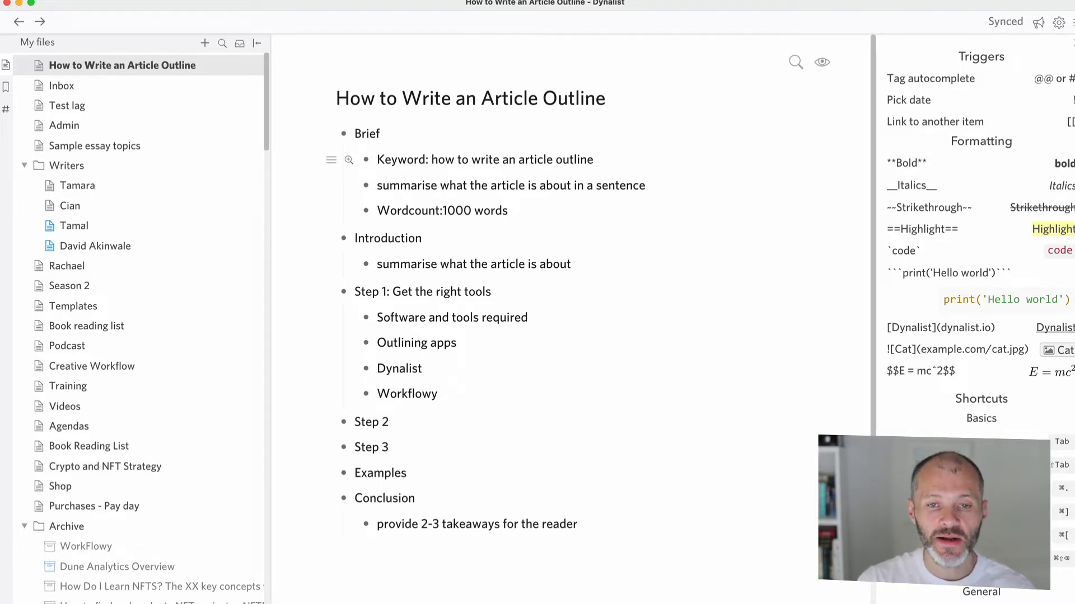
click(422, 394)
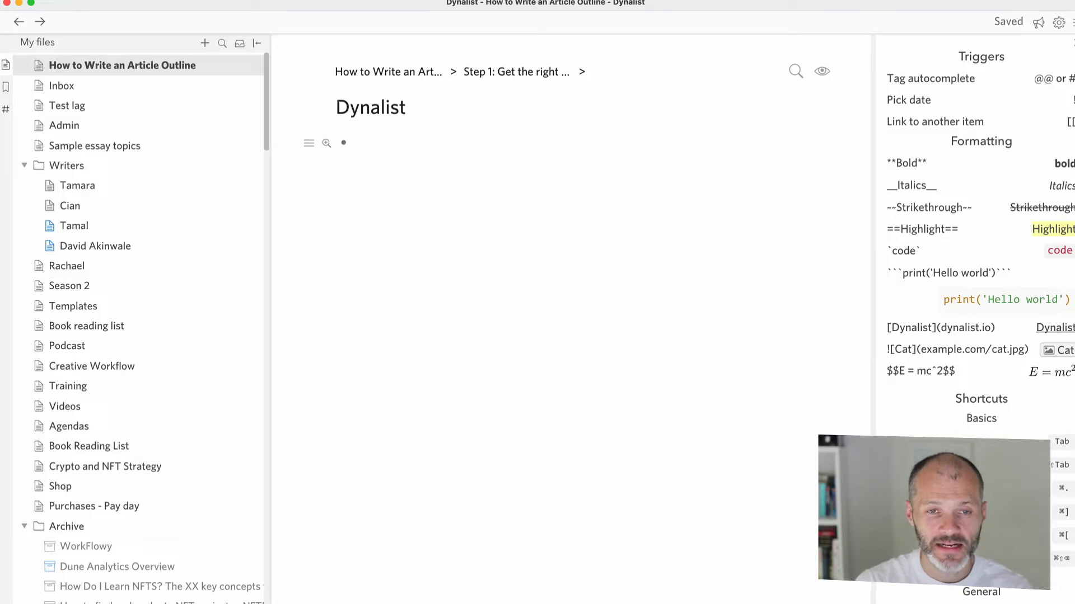
Under Dynalist, add notes explaining what it does and who it's for
text(Explain what it does)
text(pricing)
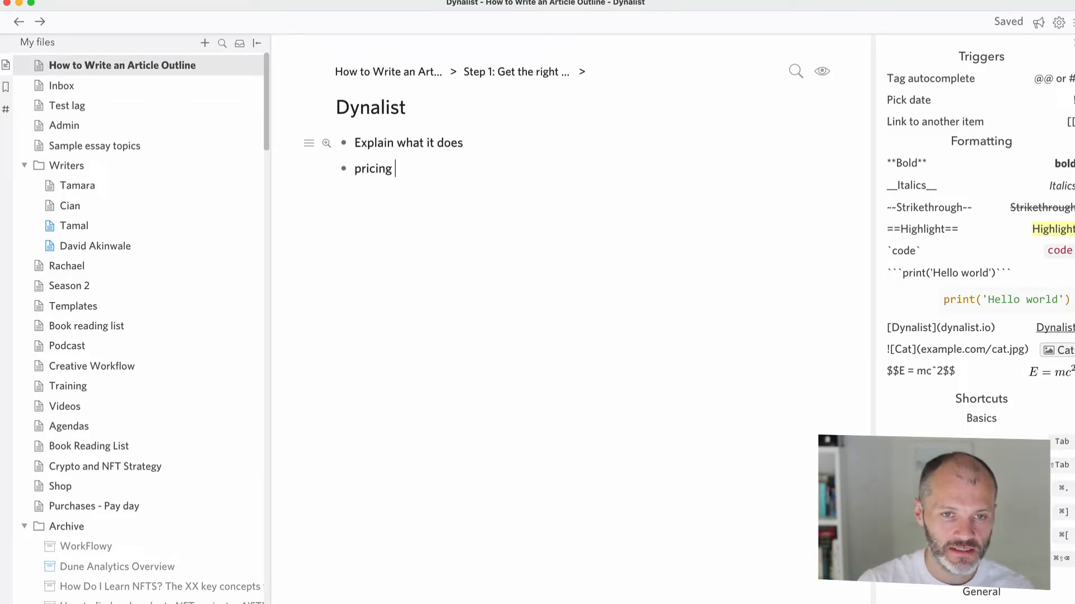
text(who it's for)
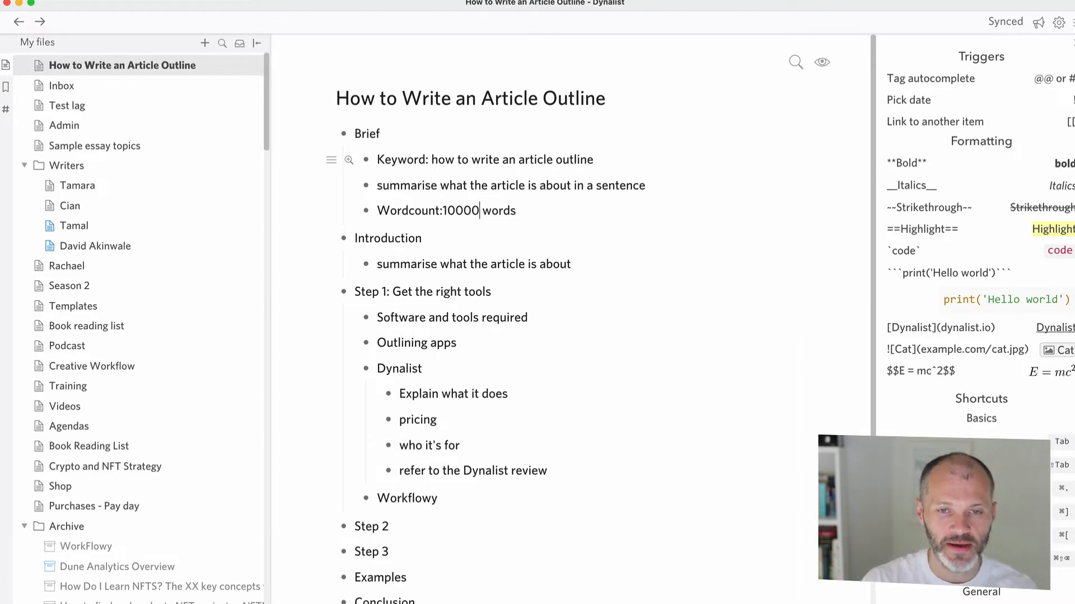
Change the word count to '10000 mega guide' and collapse the Dynalist notes
text(mega guide)
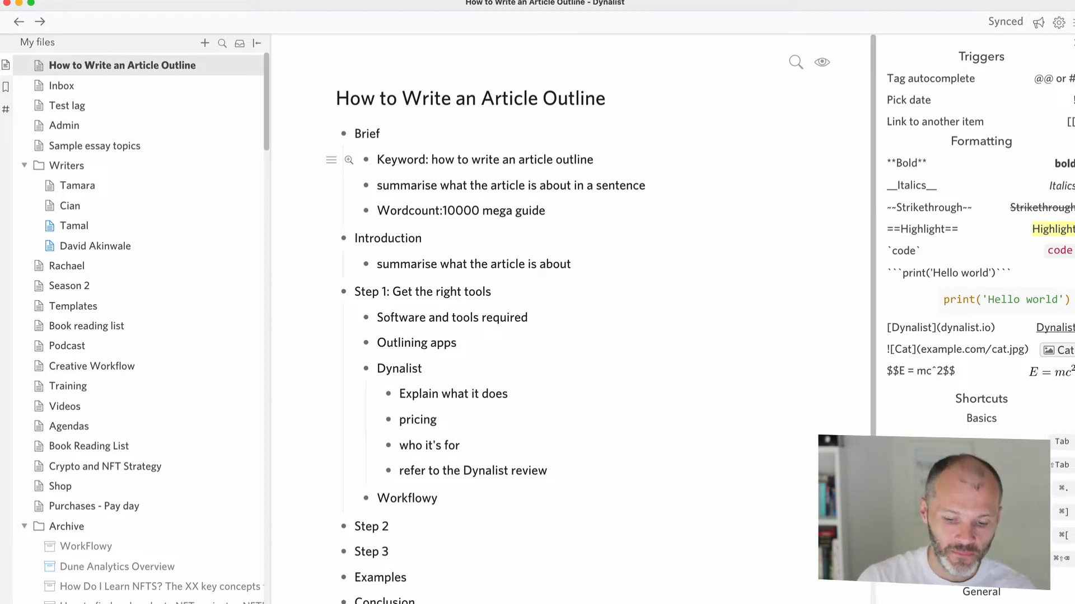
click(366, 368)
text(:)
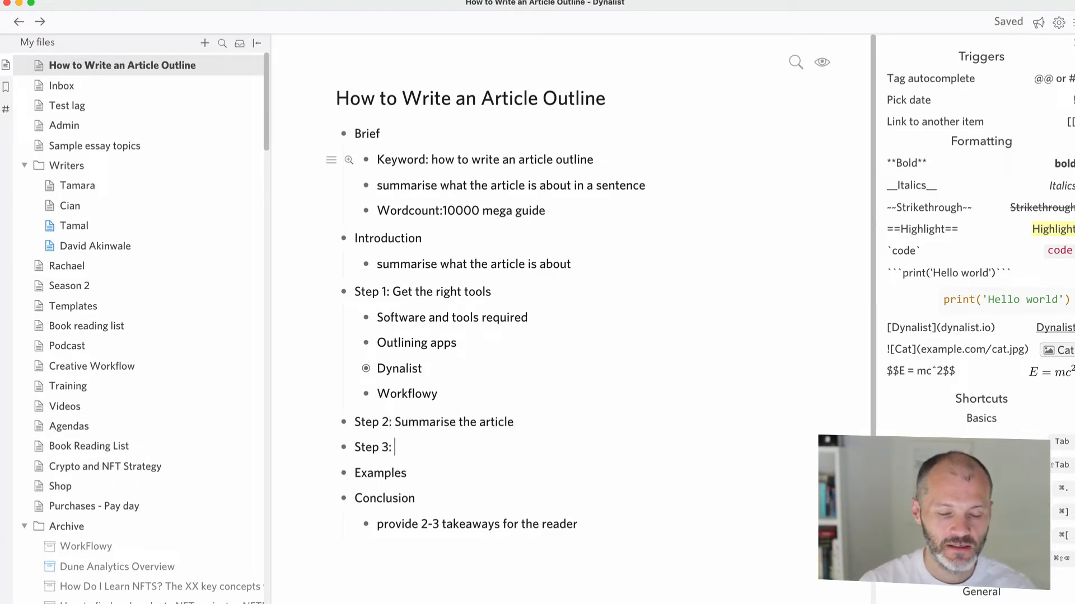
Add Brainstorm and 'Step 4: Review research' with a note kept in Evernote
text(Brainstomr)
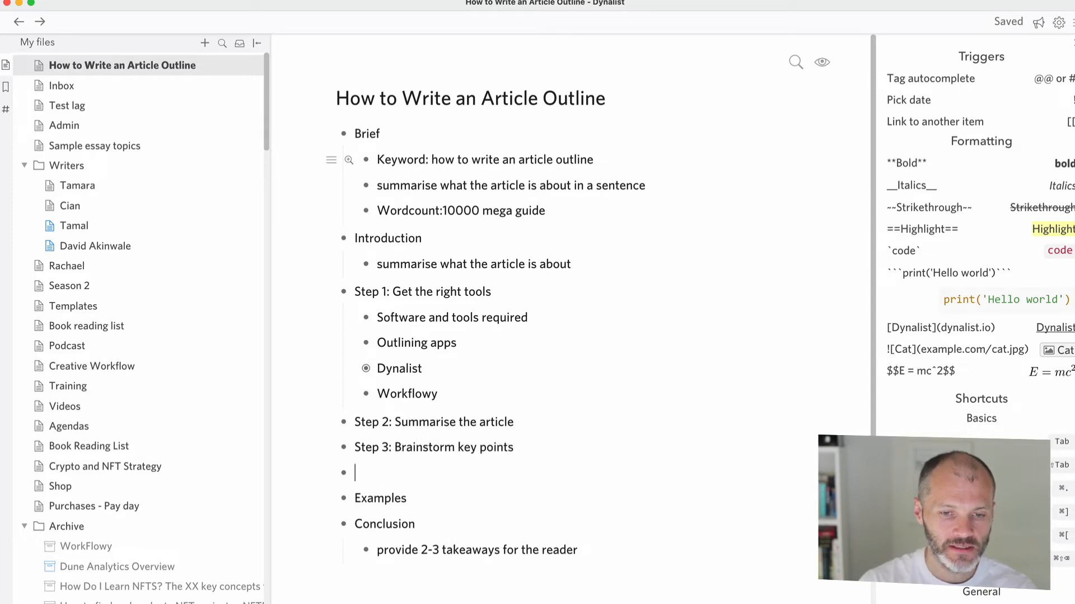
text(Step 4: Review)
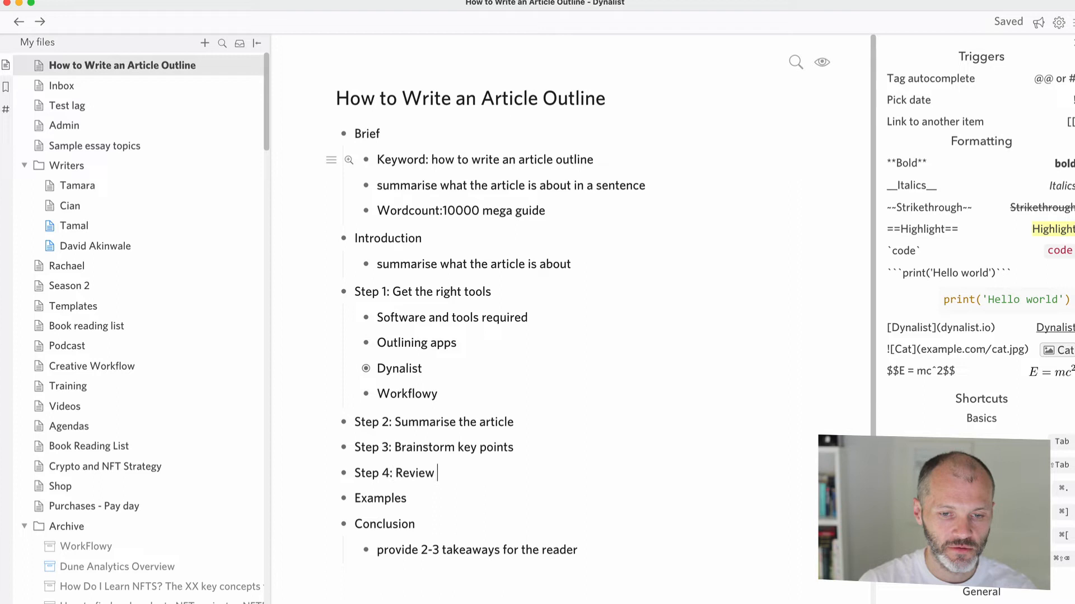
text(research)
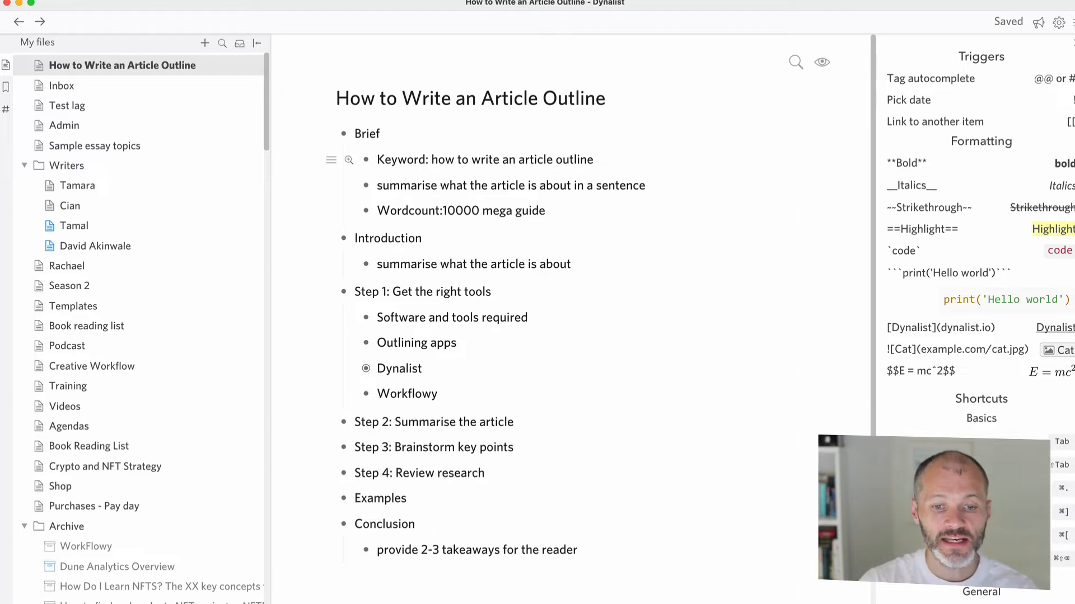
text(note i)
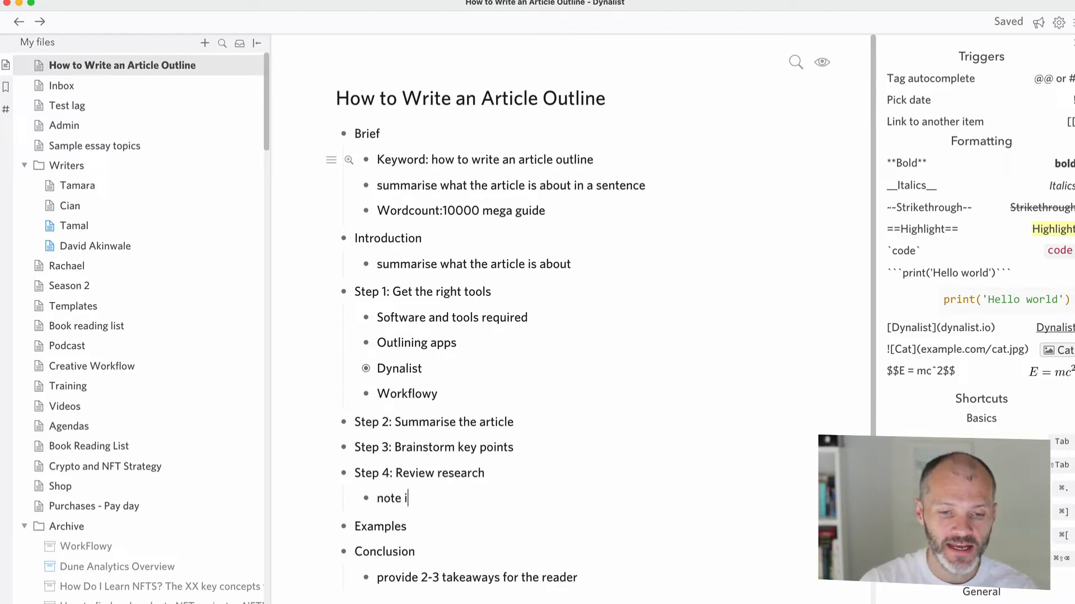
text(n Evernote or Obisidian)
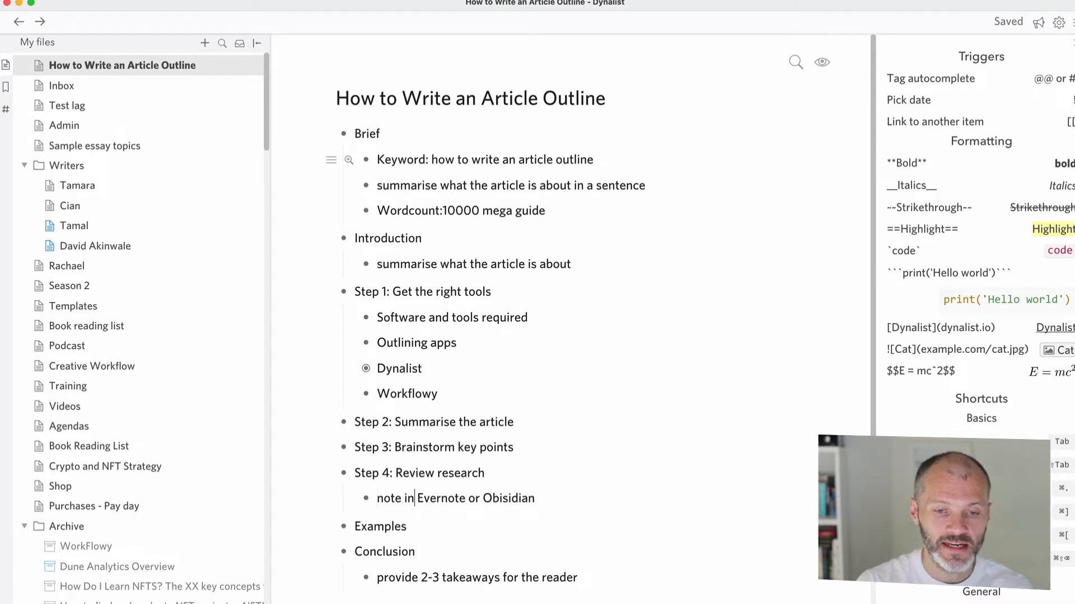
text(see)
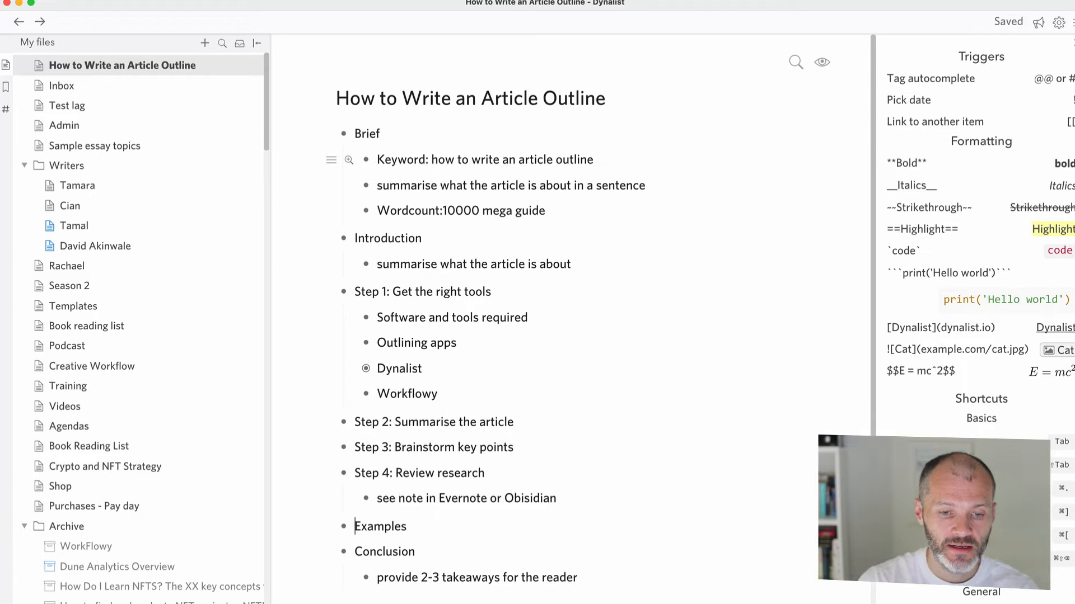
click(558, 498)
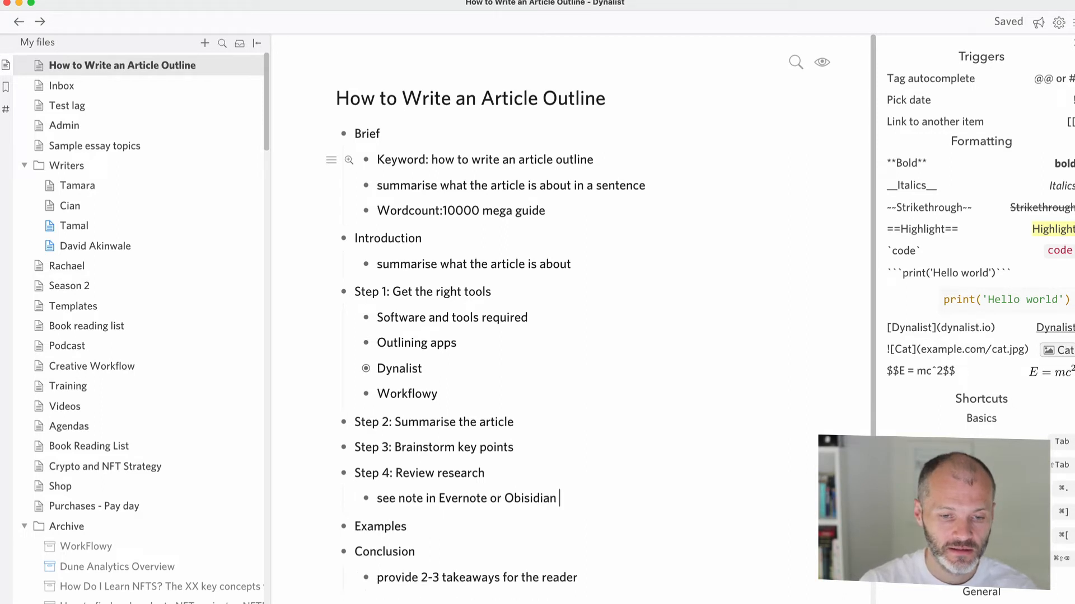
Add 'Step 5: Structure' and 'Step 6: Write' with 'Provide some writing tips!'
text(Step 5:)
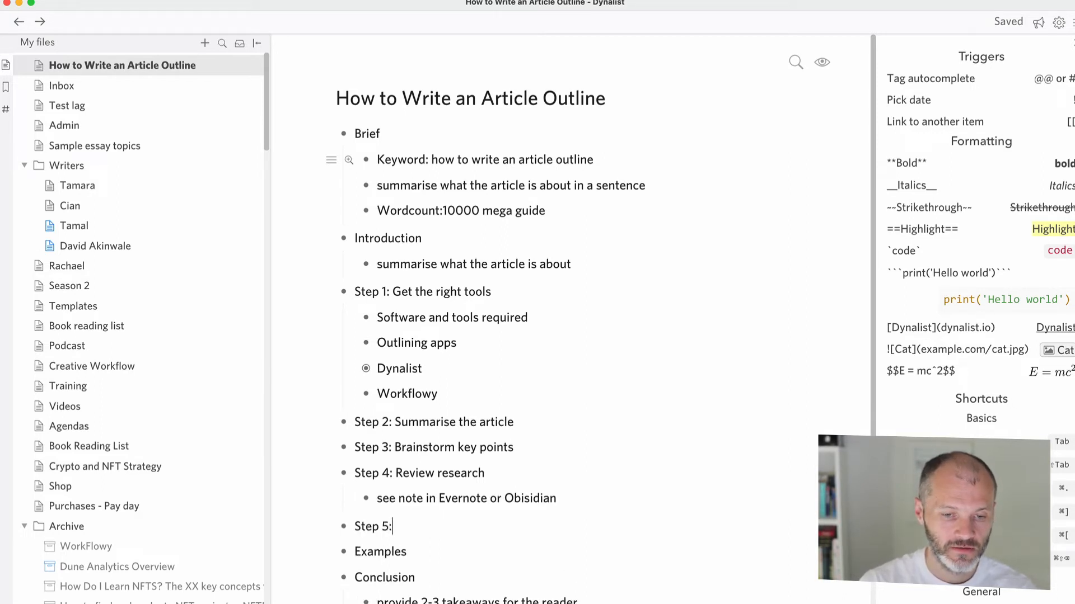
text(Strucu)
text(Step 6: W)
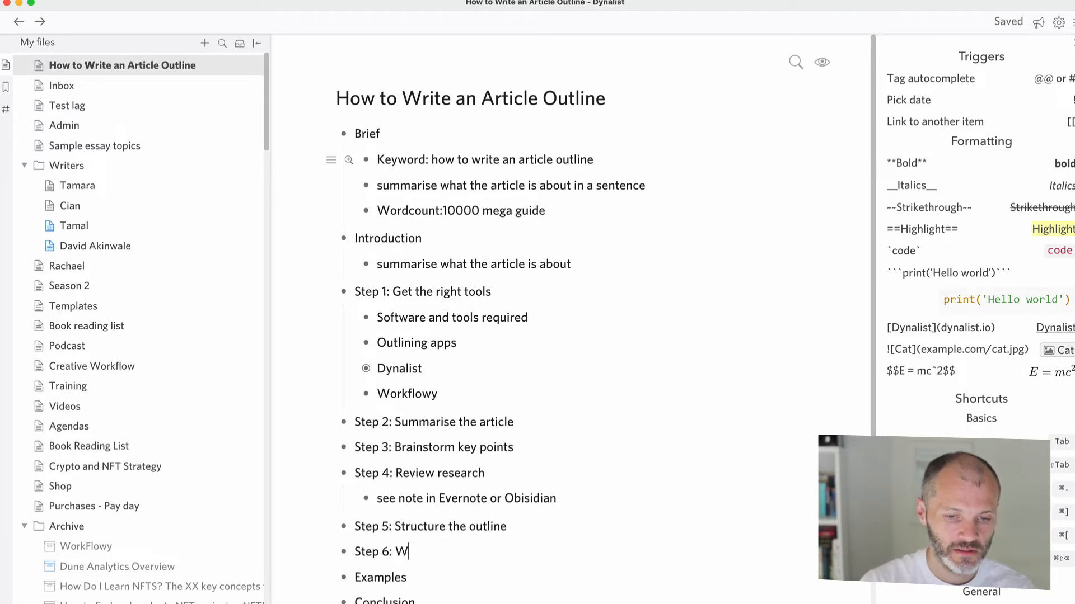
text(rite)
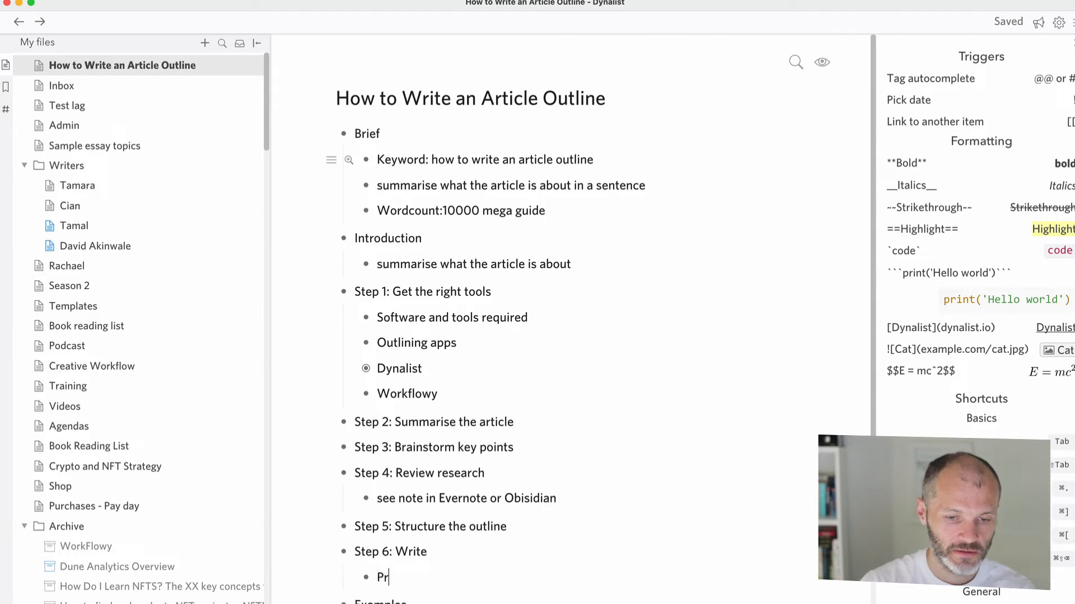
text(ovi)
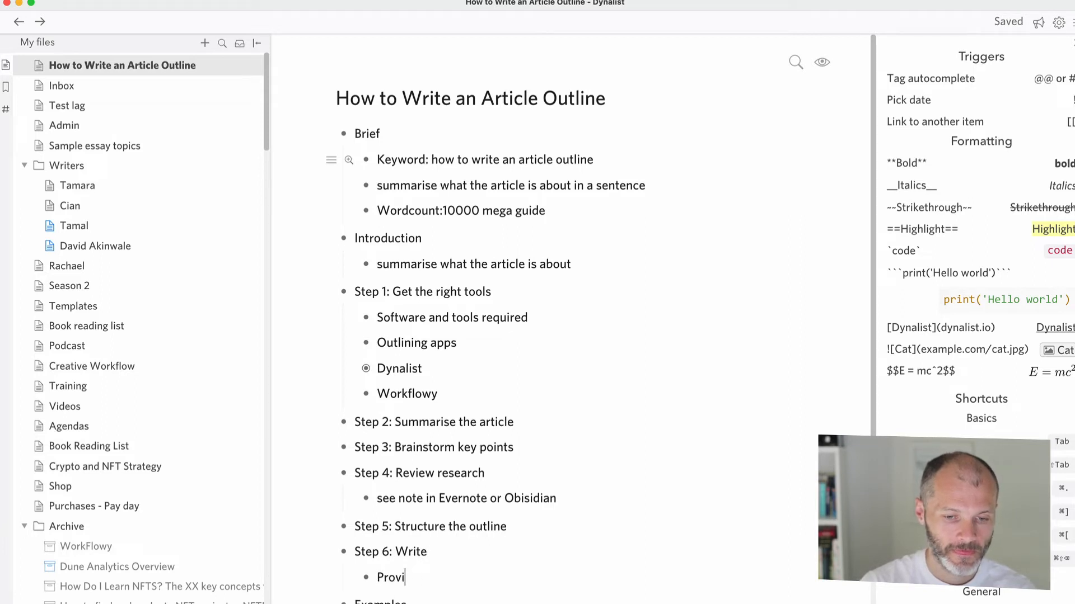
text(de some writing tips!)
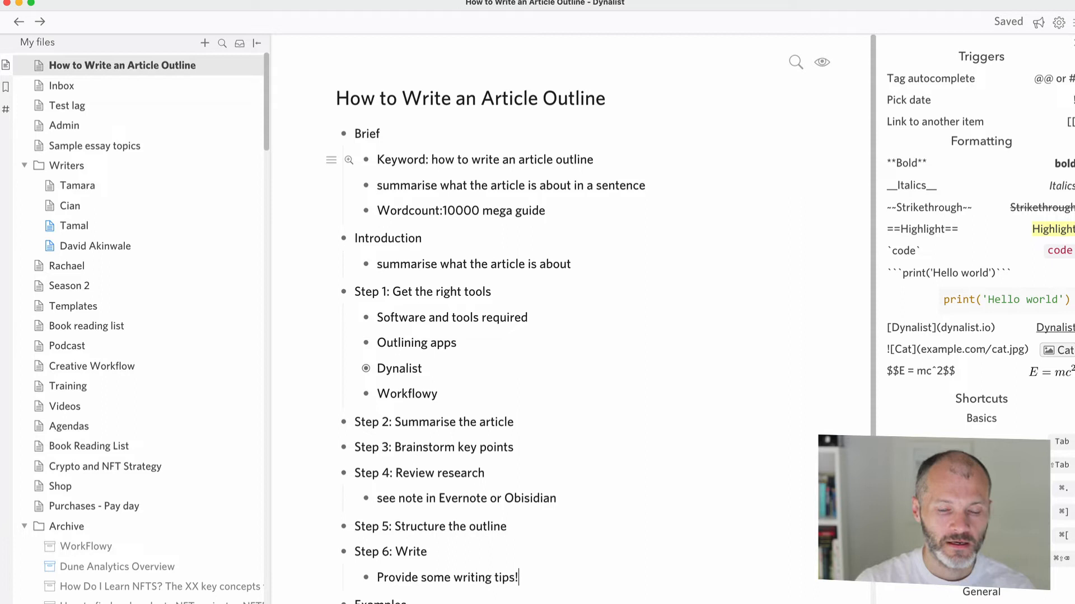
scroll(down, 3)
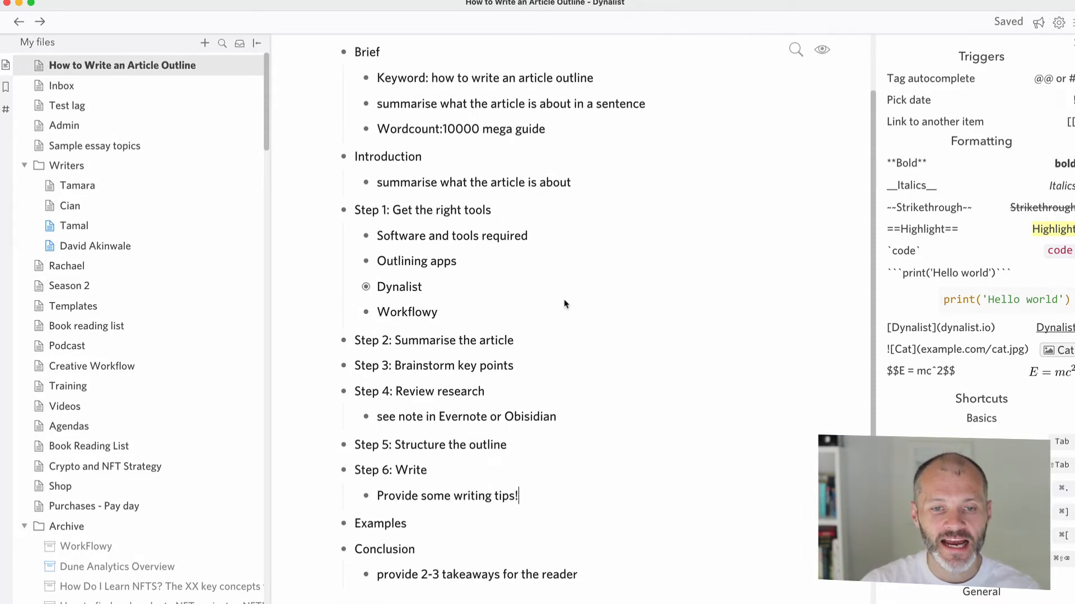
mouse_move(492, 293)
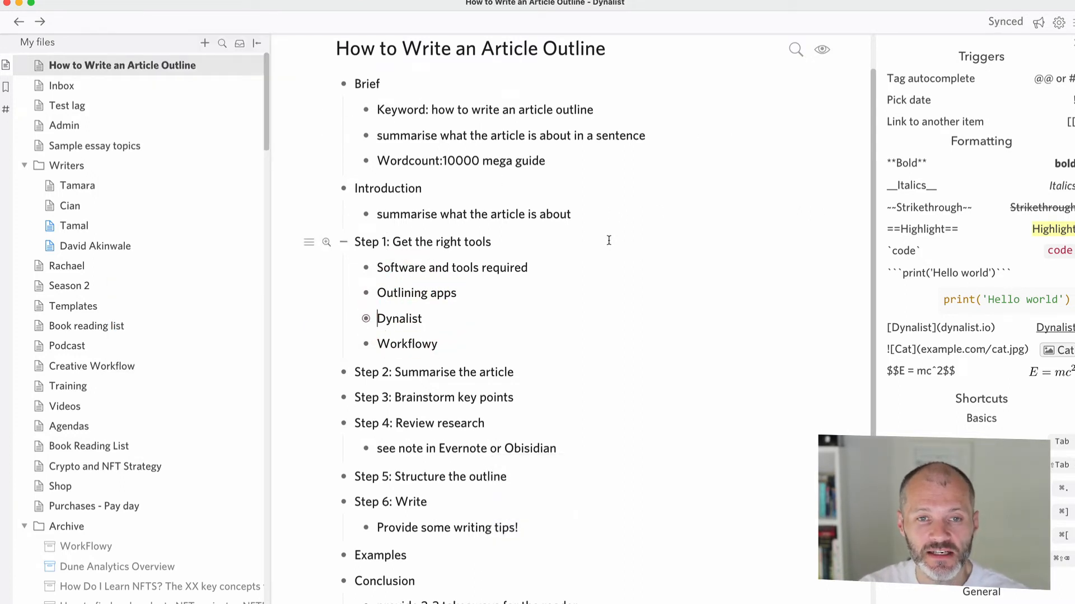
mouse_move(535, 232)
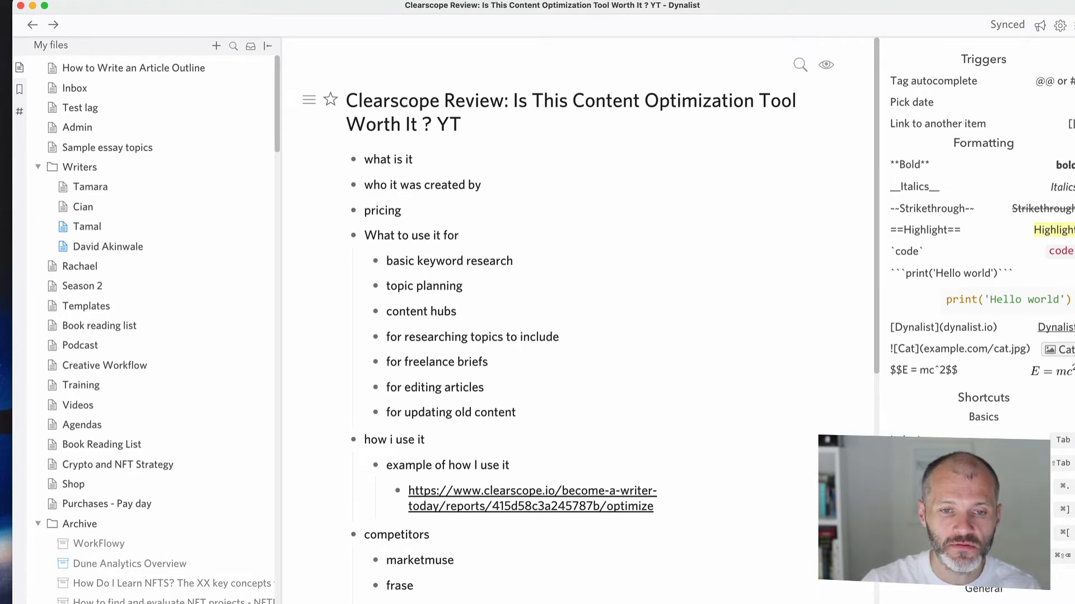
Click into the Clearscope report link item and scroll down the document
click(388, 362)
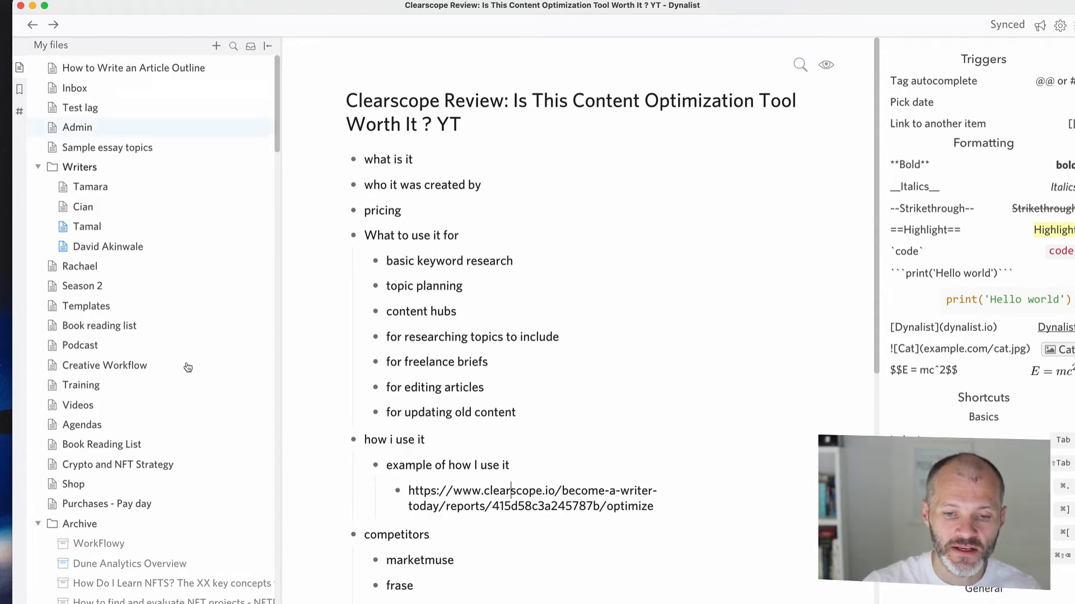
scroll(down, 3)
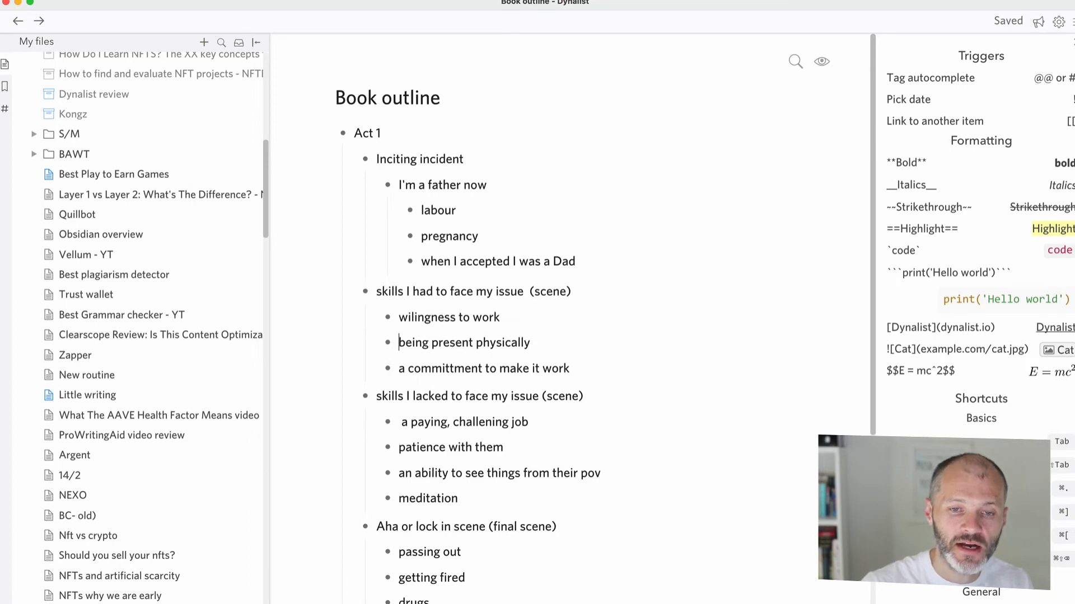
Scroll down the My files sidebar toward the Book outline document
scroll(down, 3)
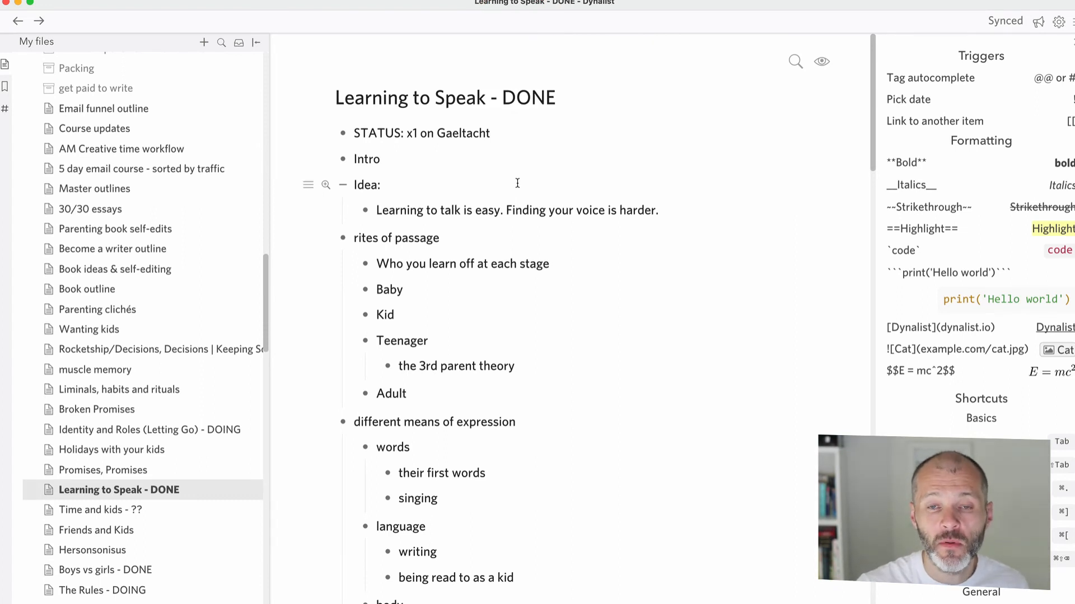
Open 'Learning to Speak - DONE' and scroll down to its Gaeltacht, speech and drama, and leftovers sections
click(521, 180)
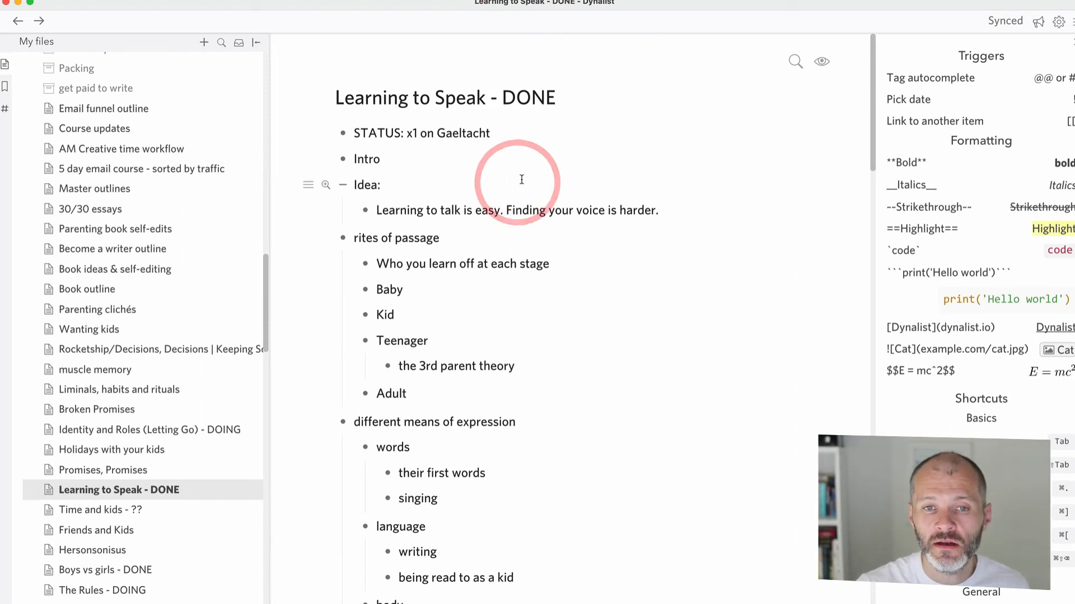
click(521, 180)
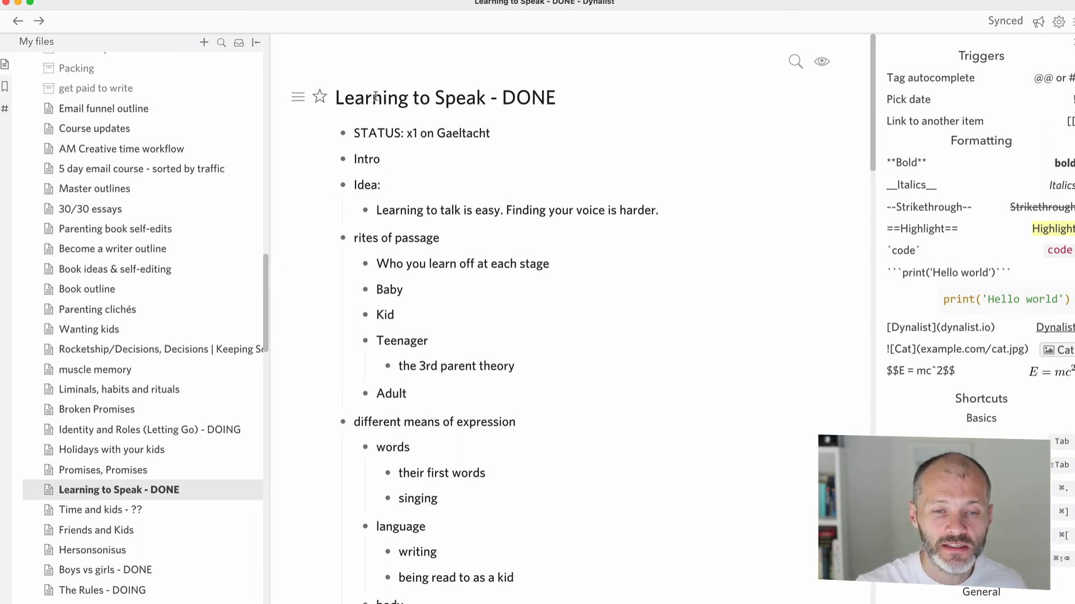
double_click(408, 98)
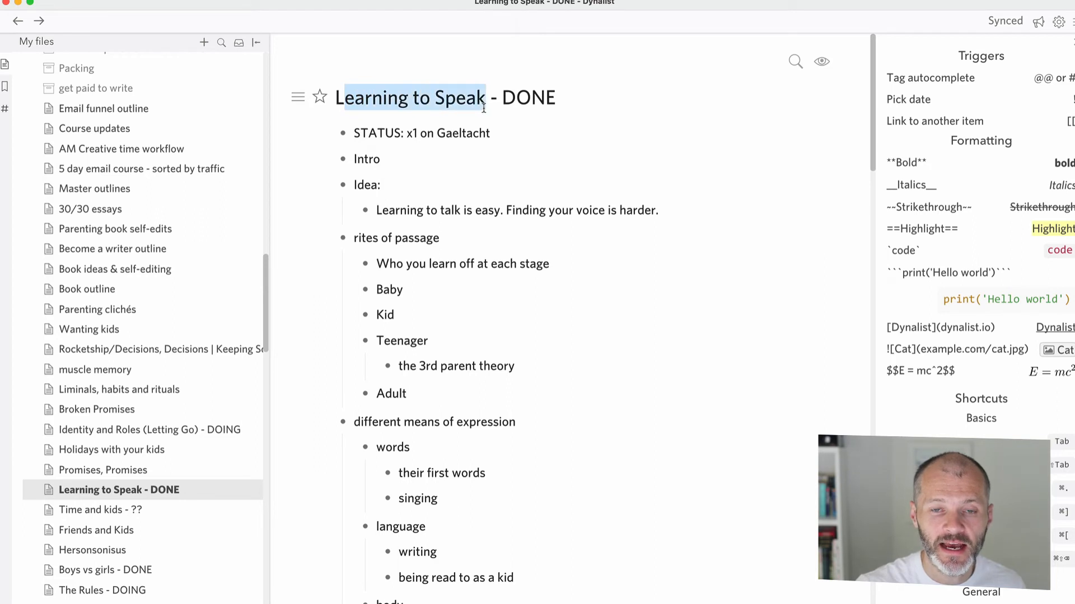
mouse_move(363, 167)
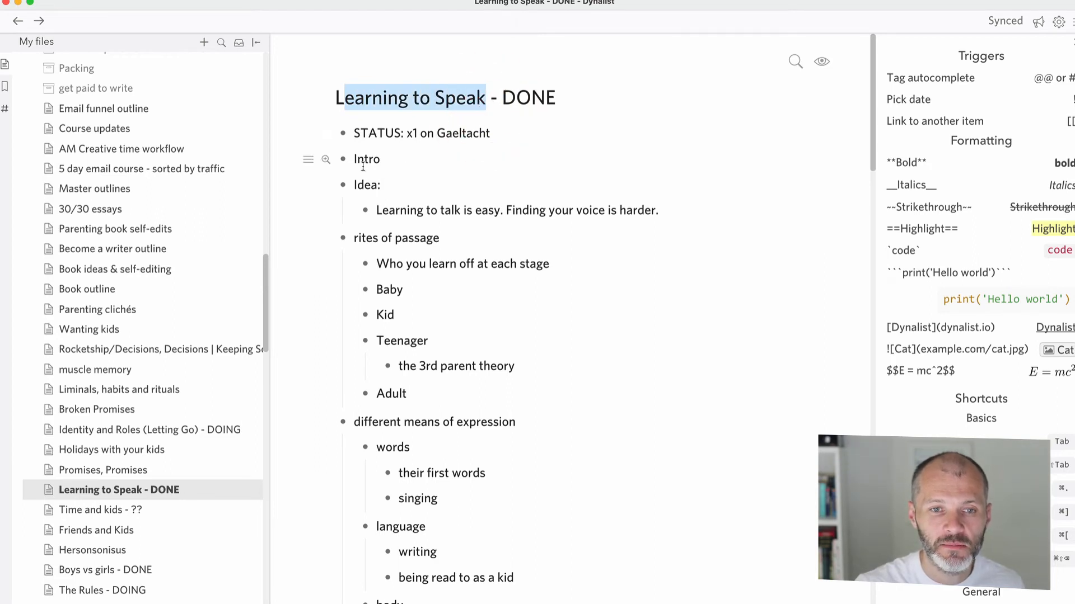
click(365, 184)
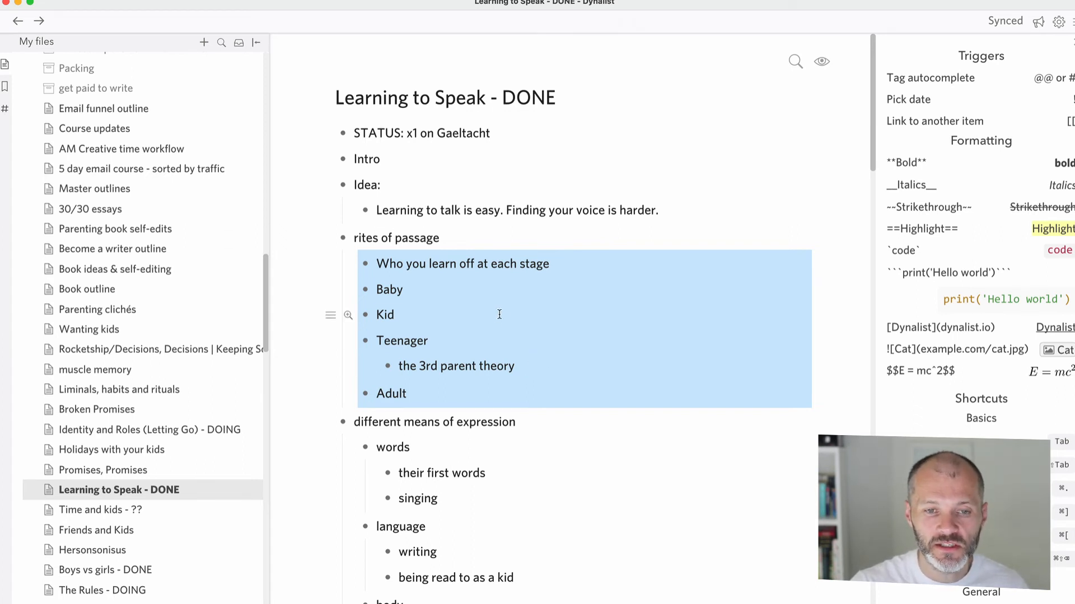
scroll(down, 3)
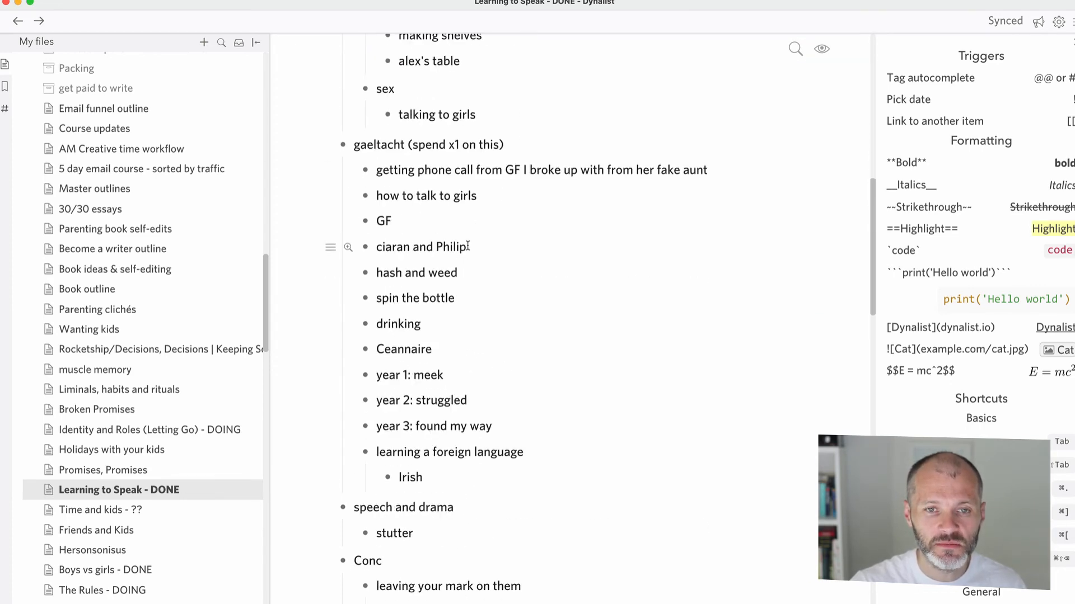
scroll(down, 3)
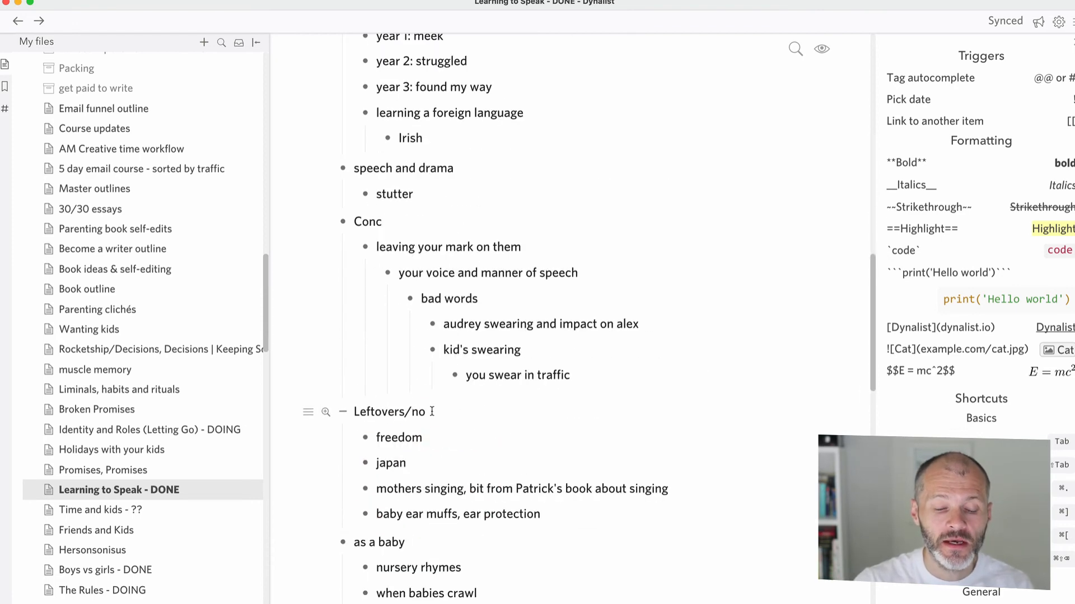
Scroll down to the Leftovers item, then switch 'Learning to Speak - DONE' to mind map layout
scroll(down, 3)
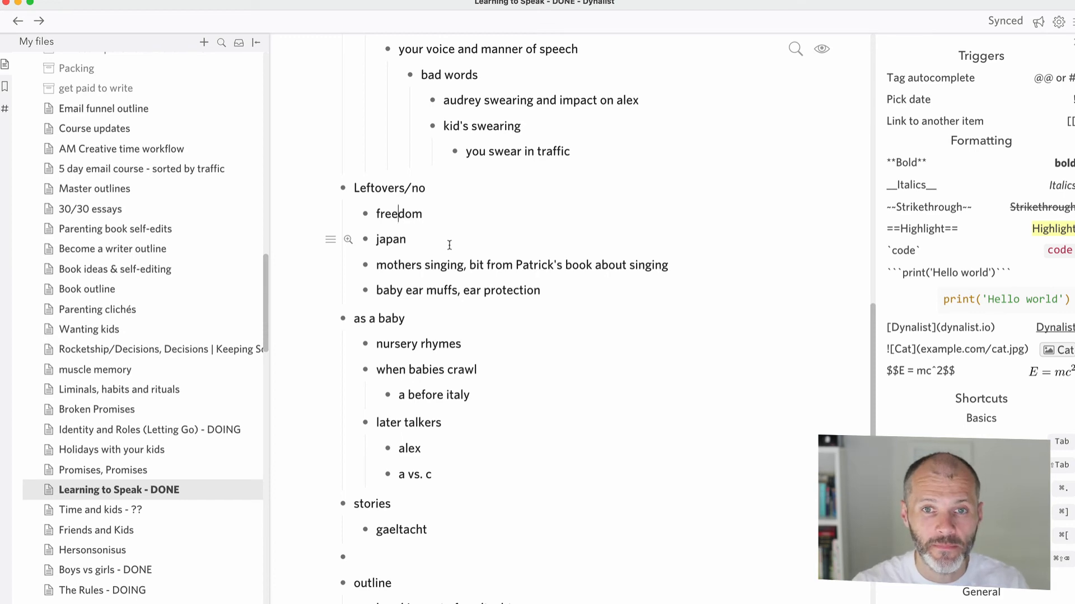
scroll(down, 3)
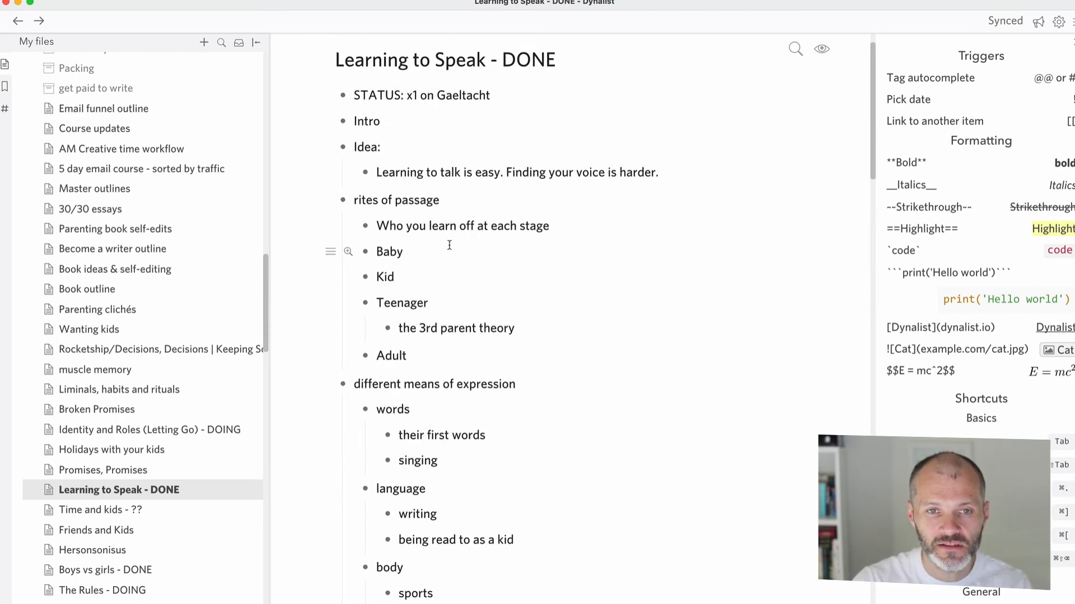
scroll(down, 3)
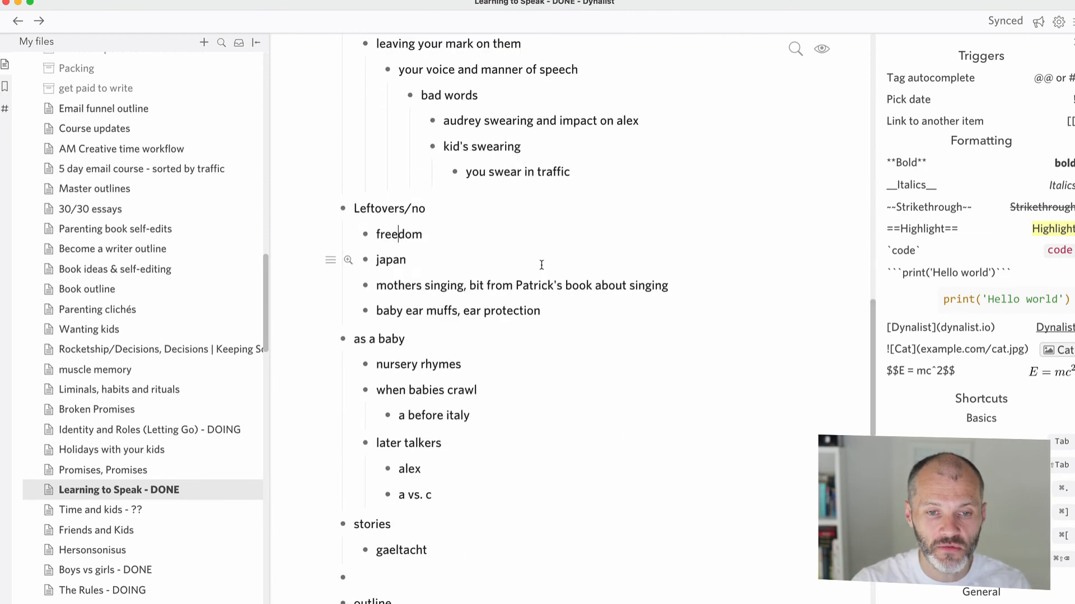
scroll(down, 3)
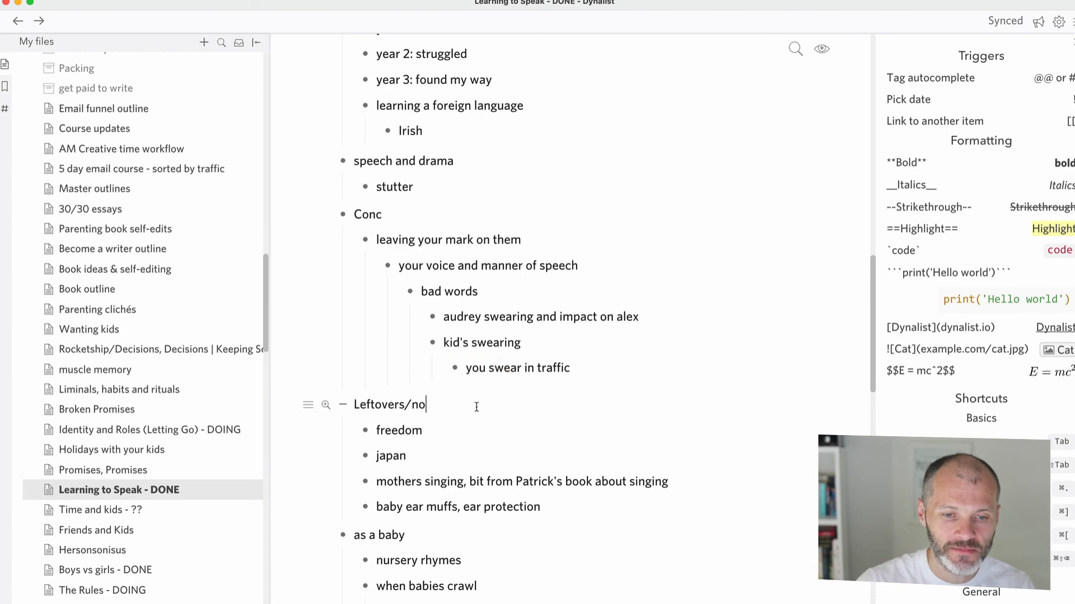
click(342, 403)
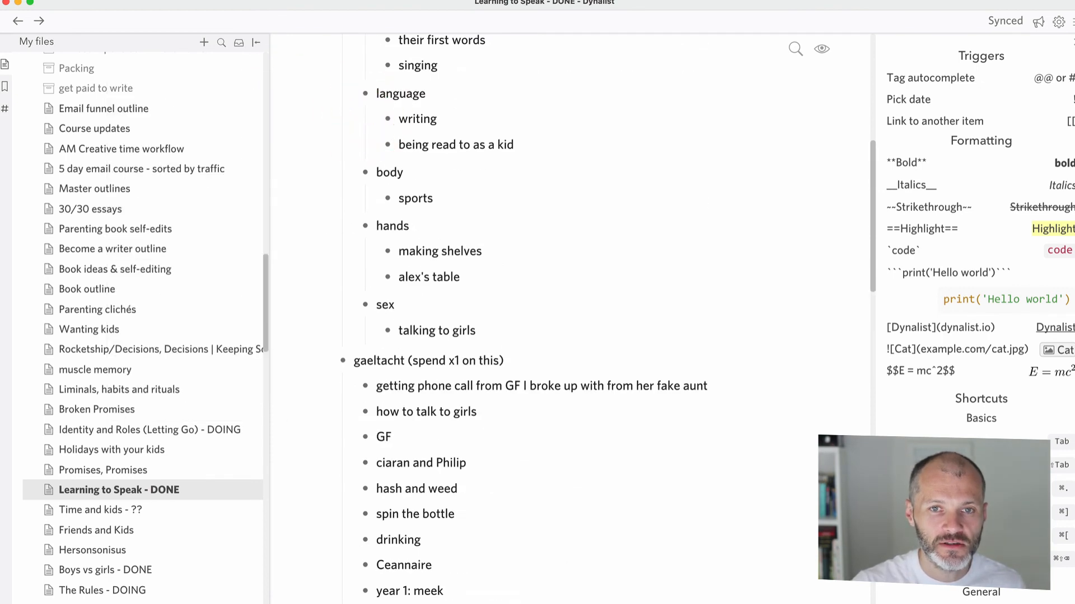
click(821, 49)
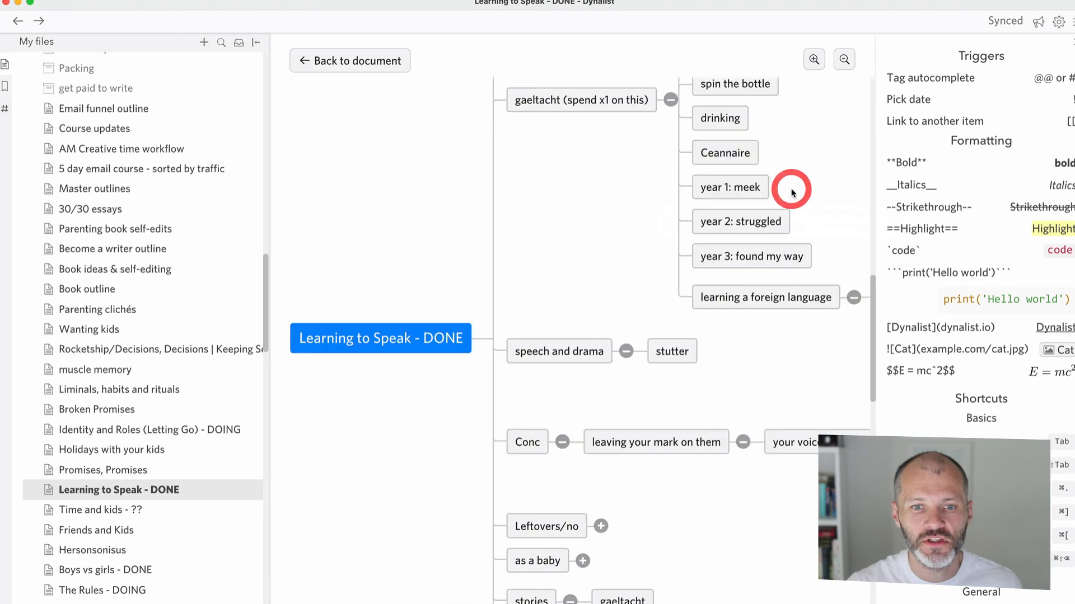
Open 'How to Write an Article Outline', preview it as a mind map, then return to the document
click(843, 60)
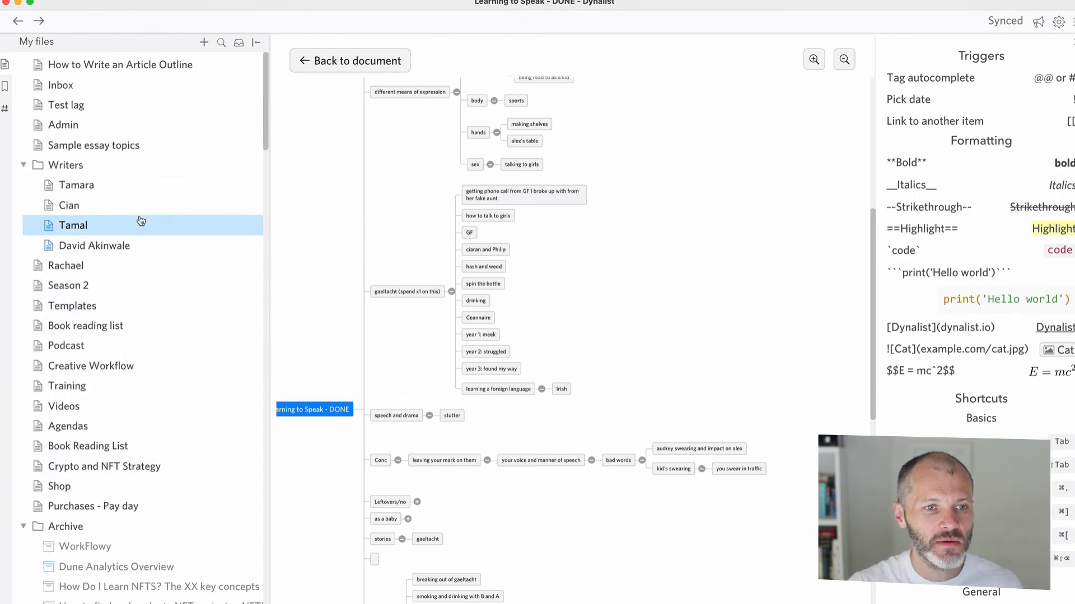
click(120, 65)
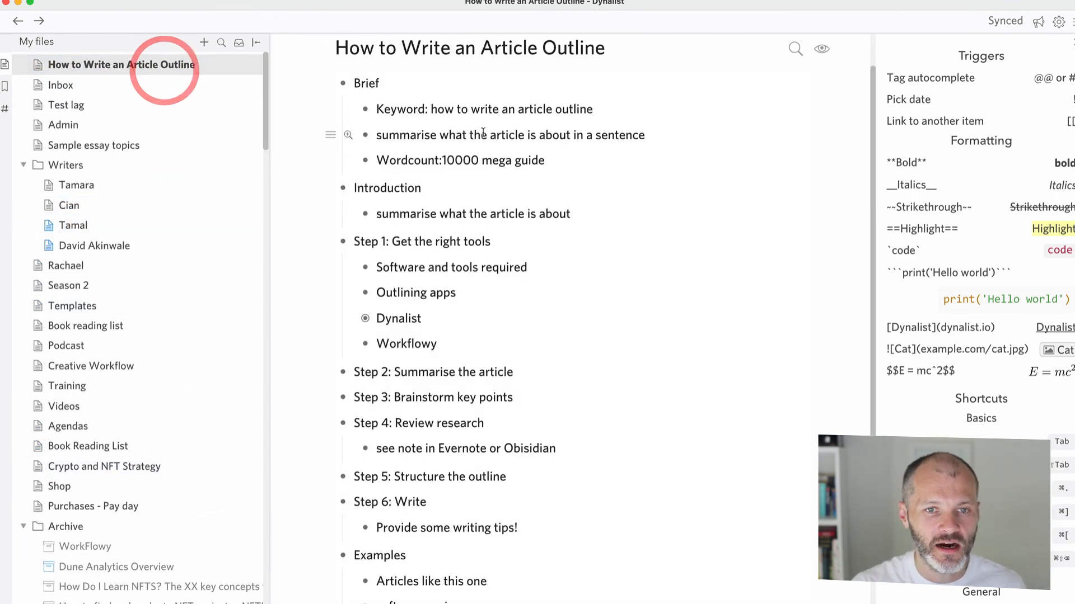
click(821, 49)
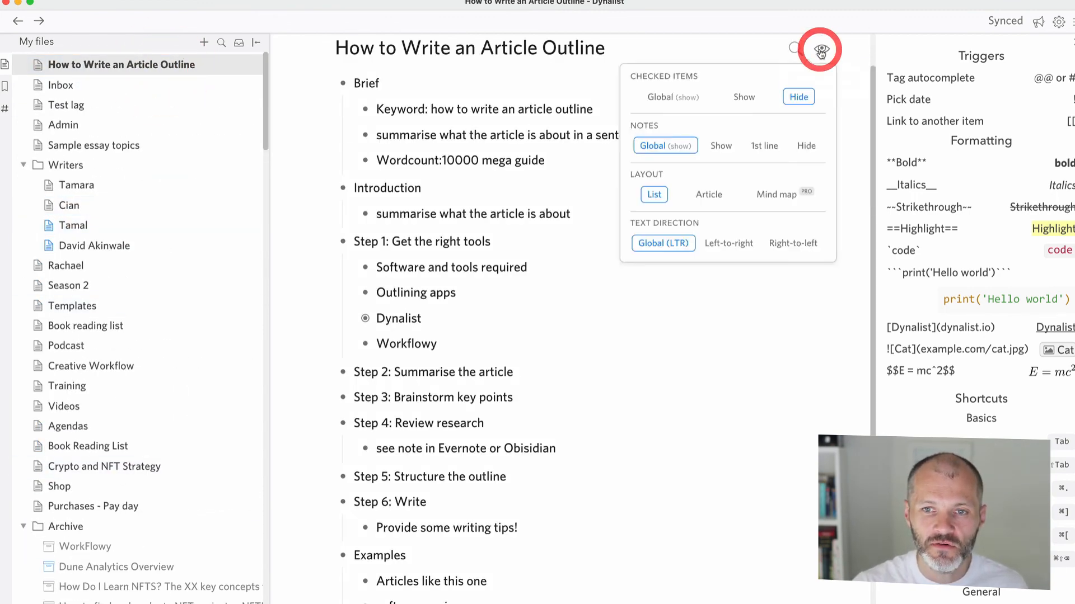
click(776, 194)
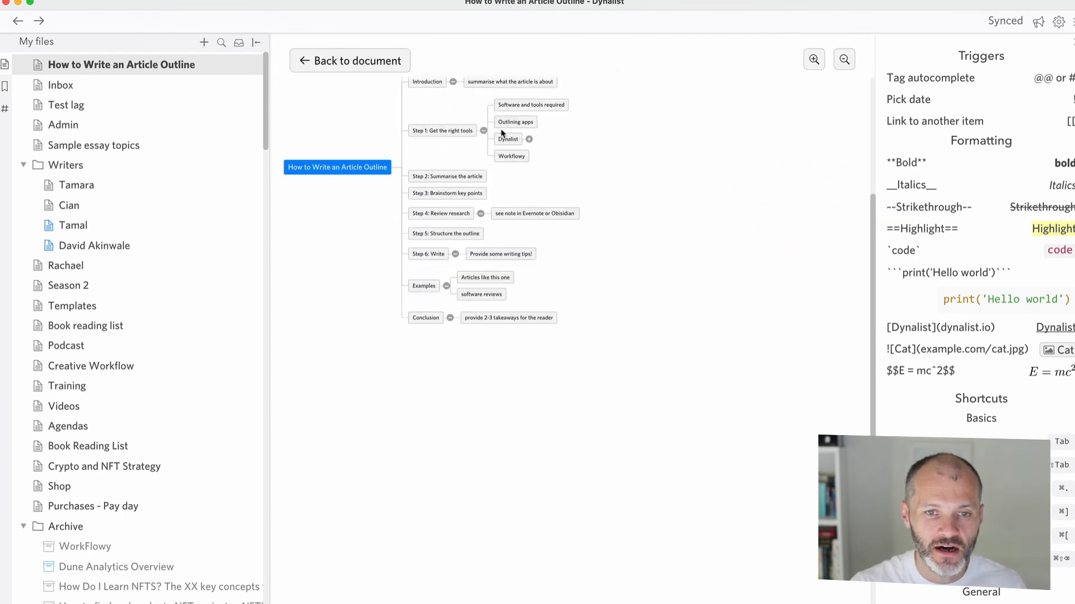
click(812, 60)
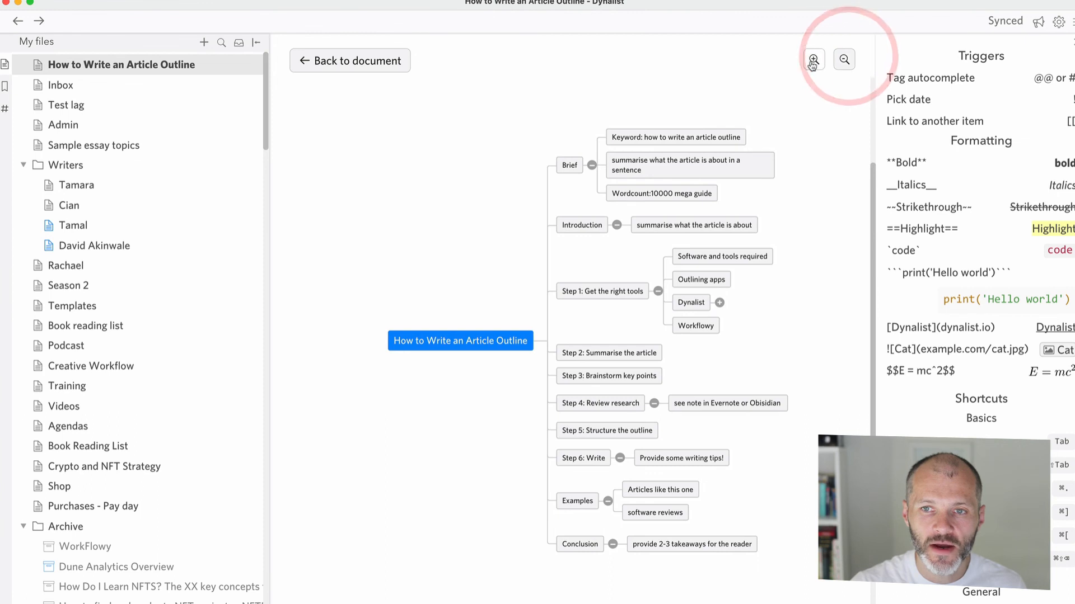
click(815, 60)
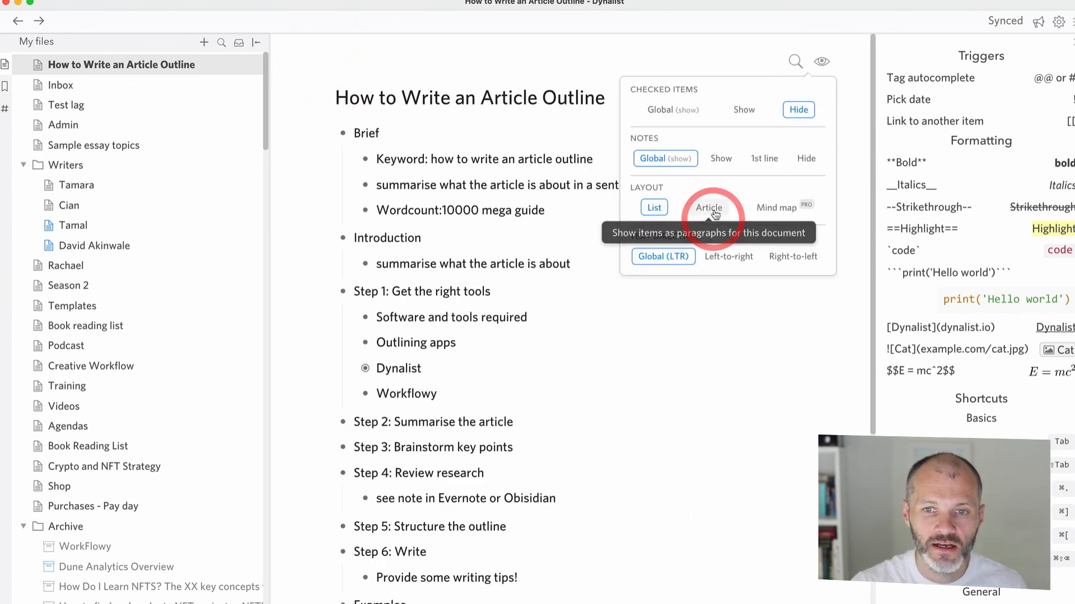
Switch the outline to Article layout and scroll through its paragraphs
click(708, 207)
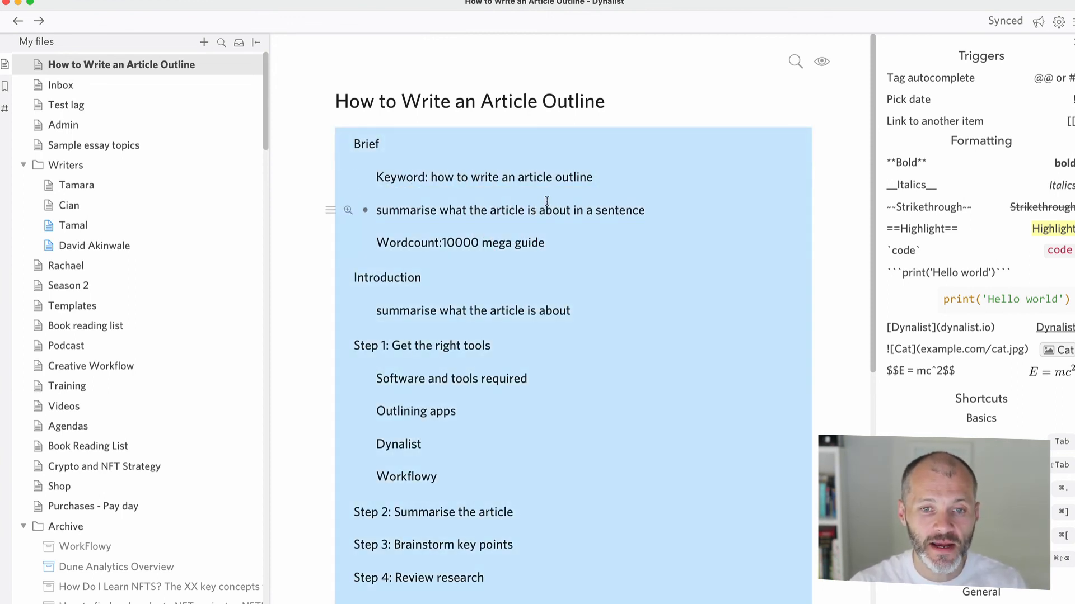
scroll(down, 3)
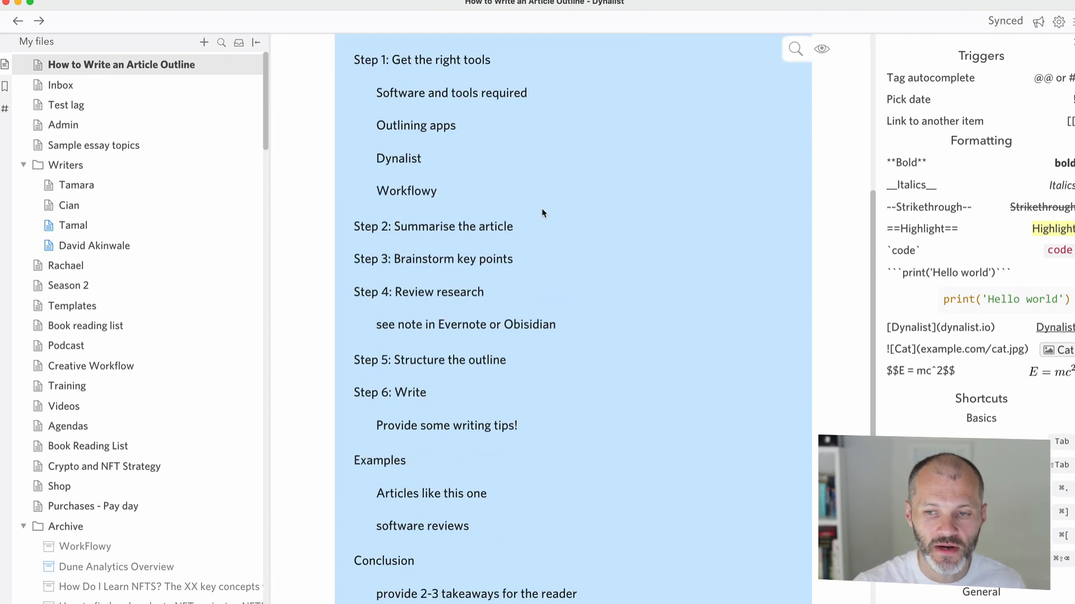
mouse_move(606, 214)
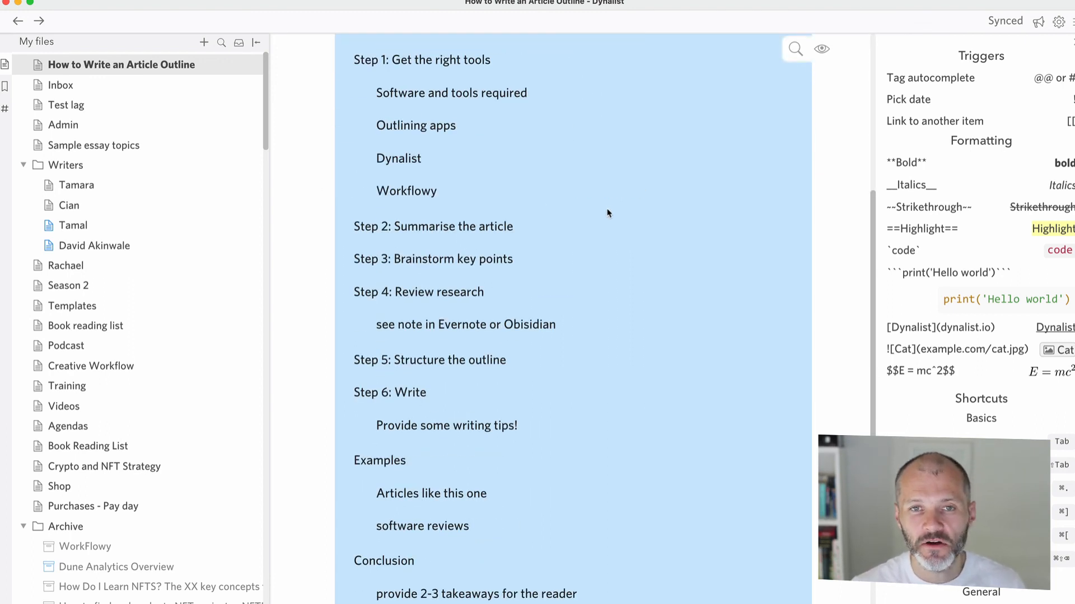